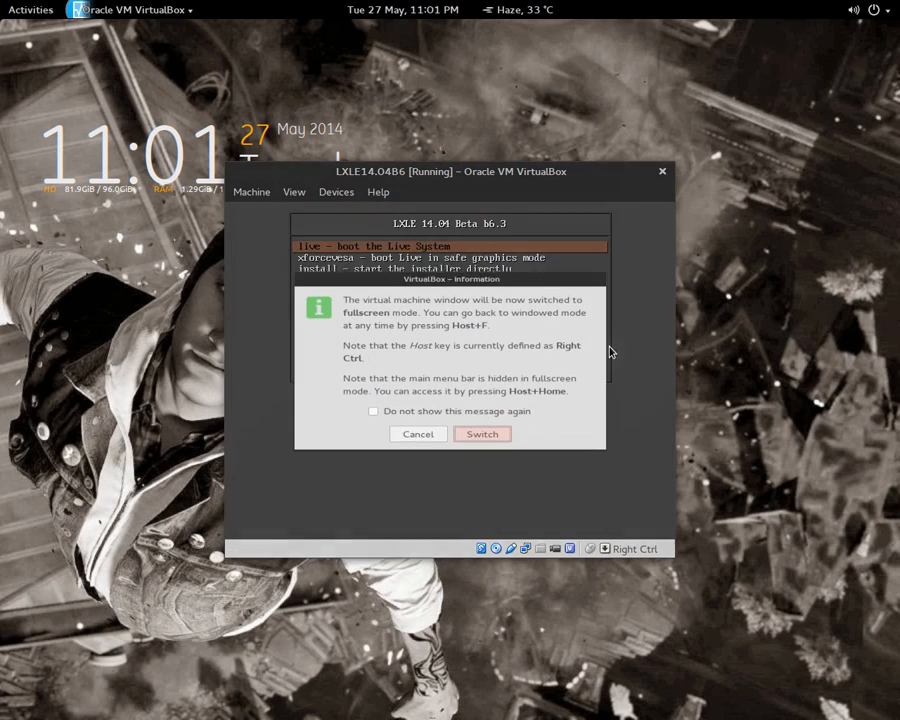
Make the LXLE VM fullscreen and boot the 'live - boot the Live System' entry
click(482, 434)
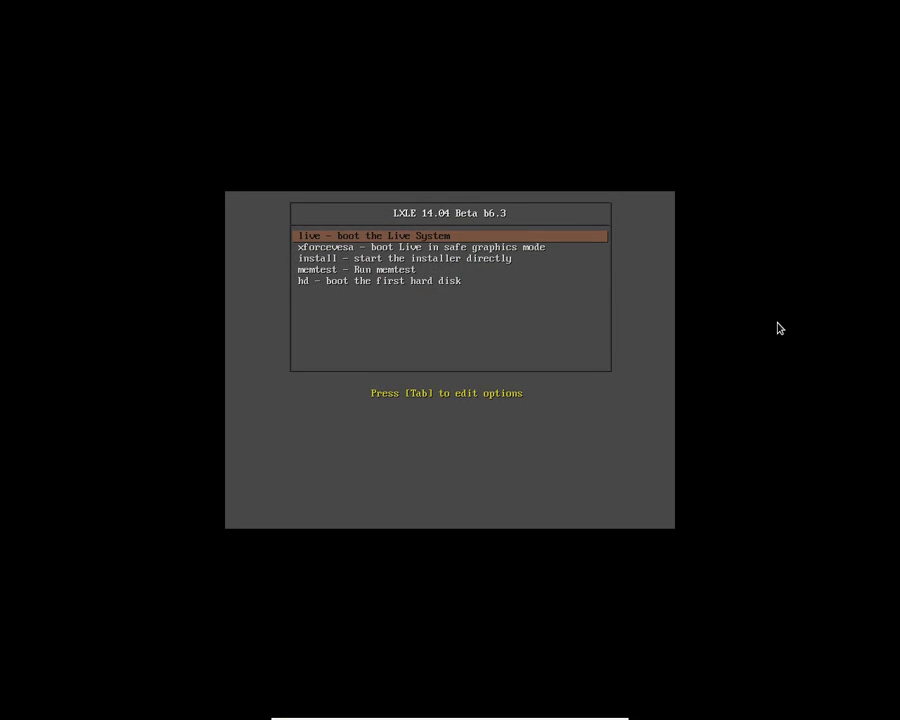
key(Down)
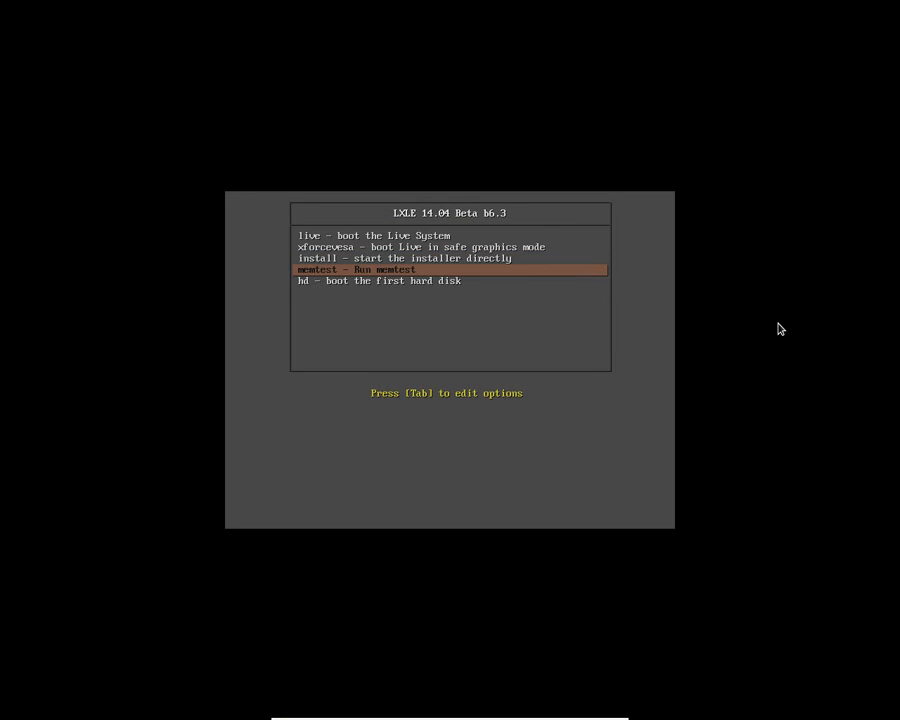
key(Up)
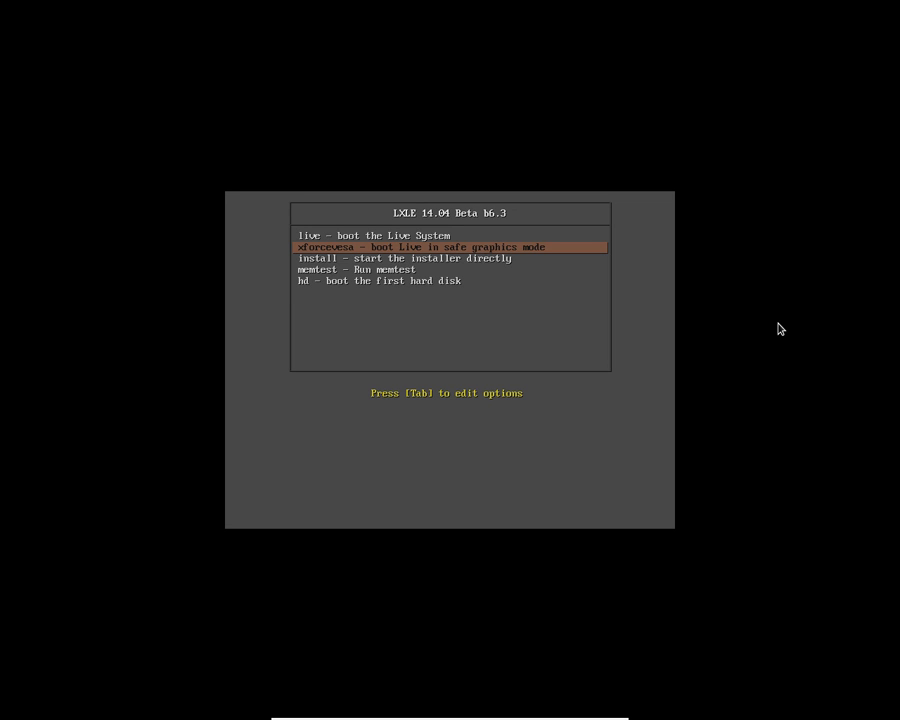
key(Down)
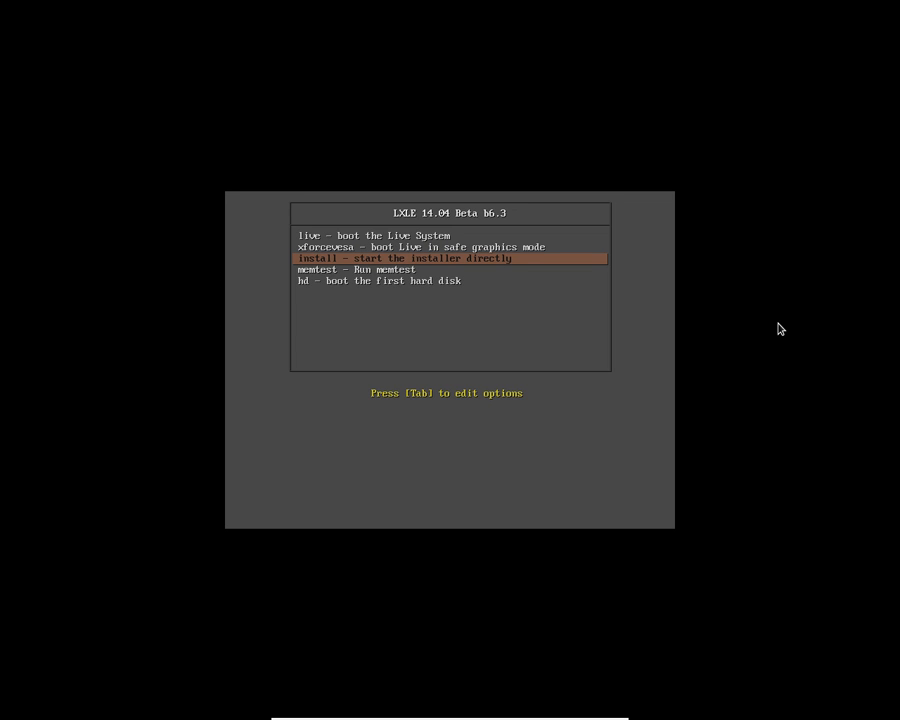
key(Up)
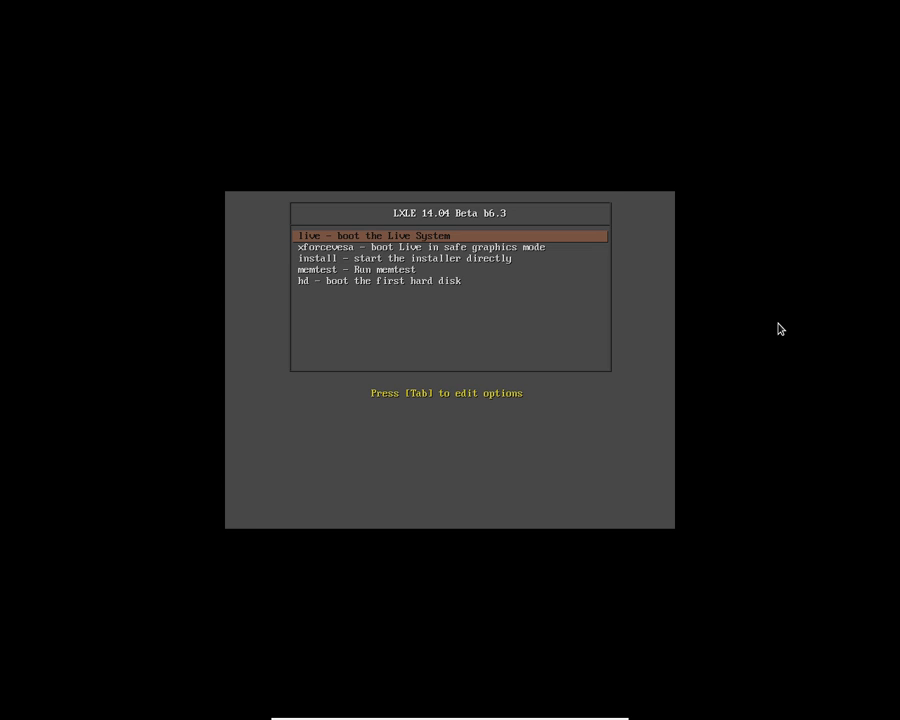
key(Return)
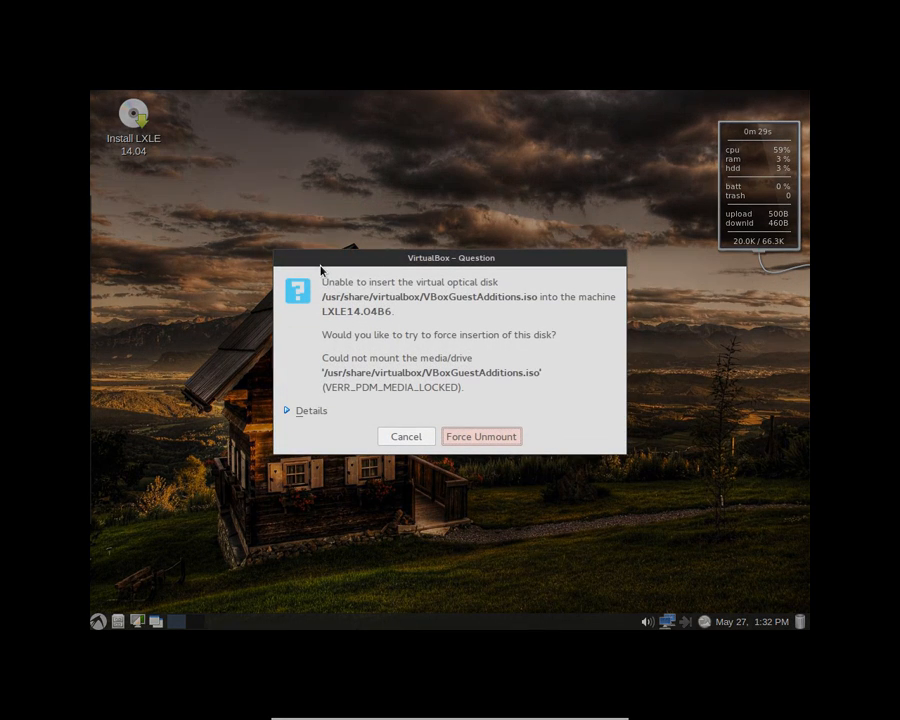
Cancel the VBoxGuestAdditions prompt, then open and close Desktop Preferences
click(413, 709)
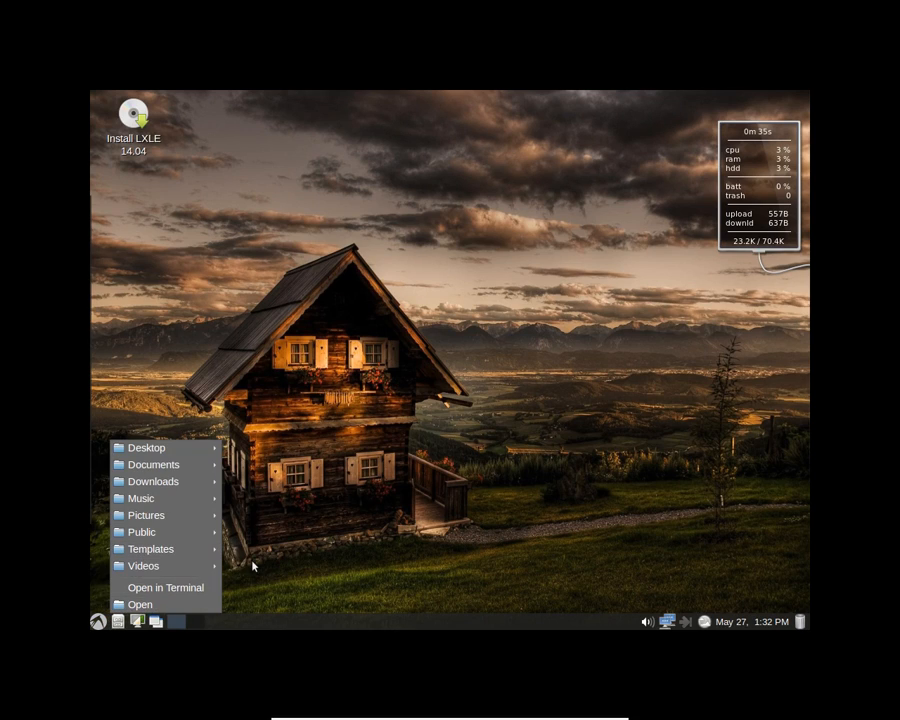
click(97, 621)
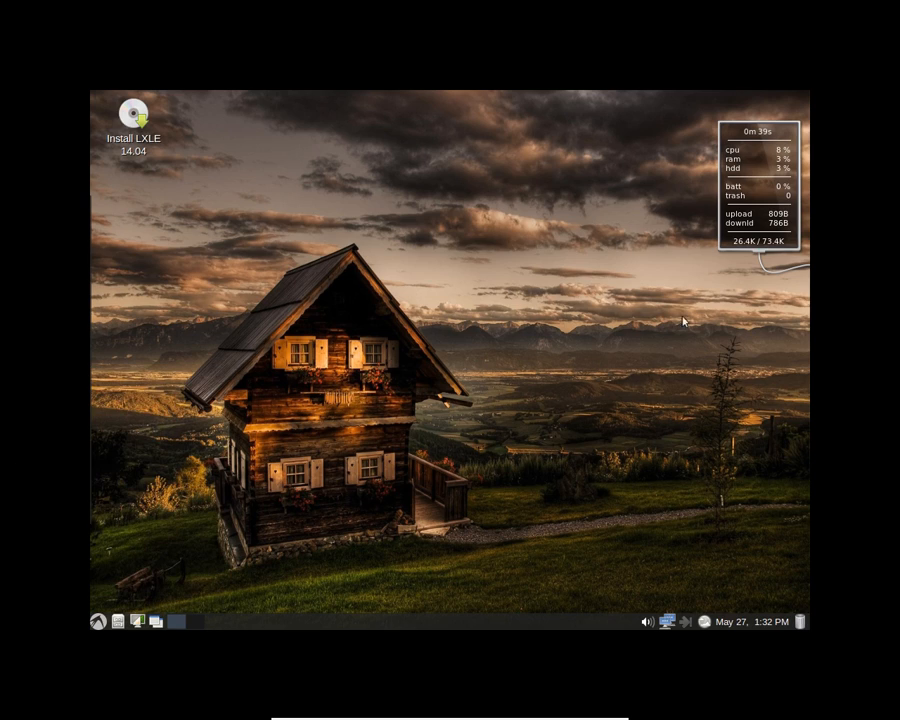
mouse_move(341, 104)
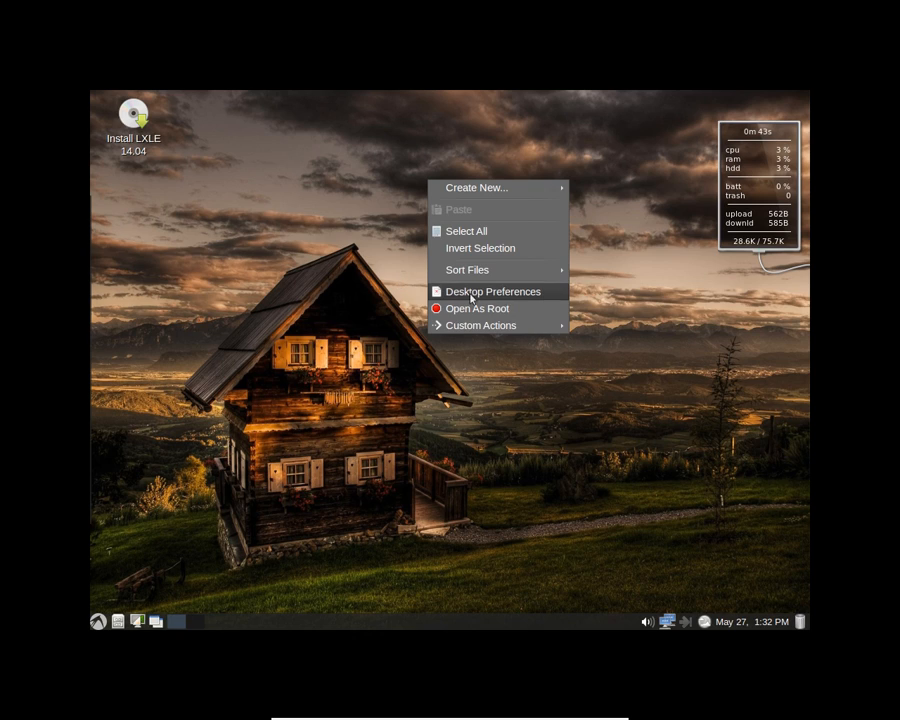
click(493, 291)
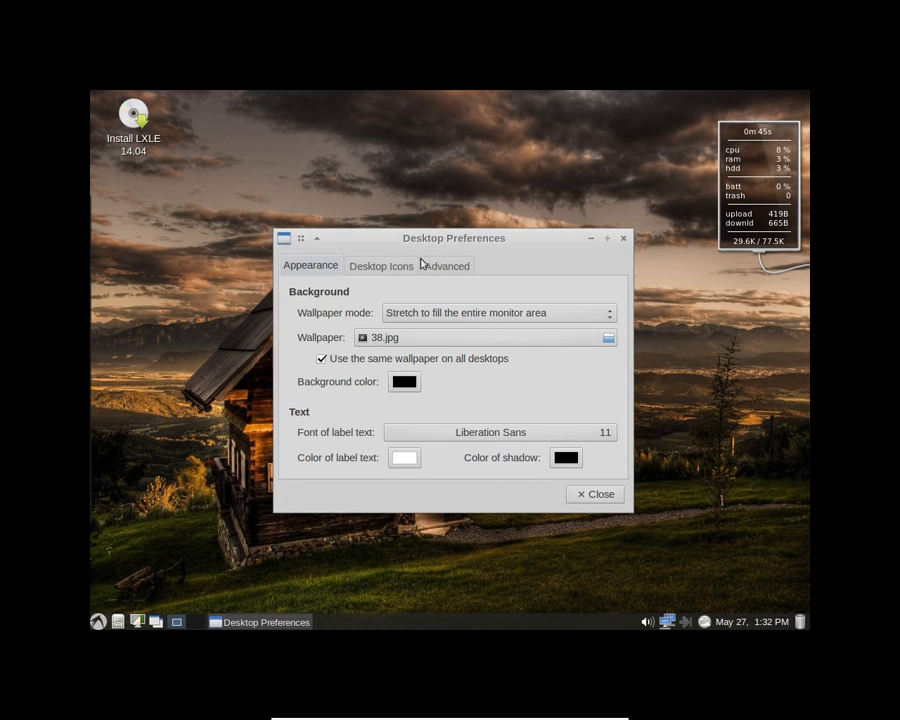
click(594, 493)
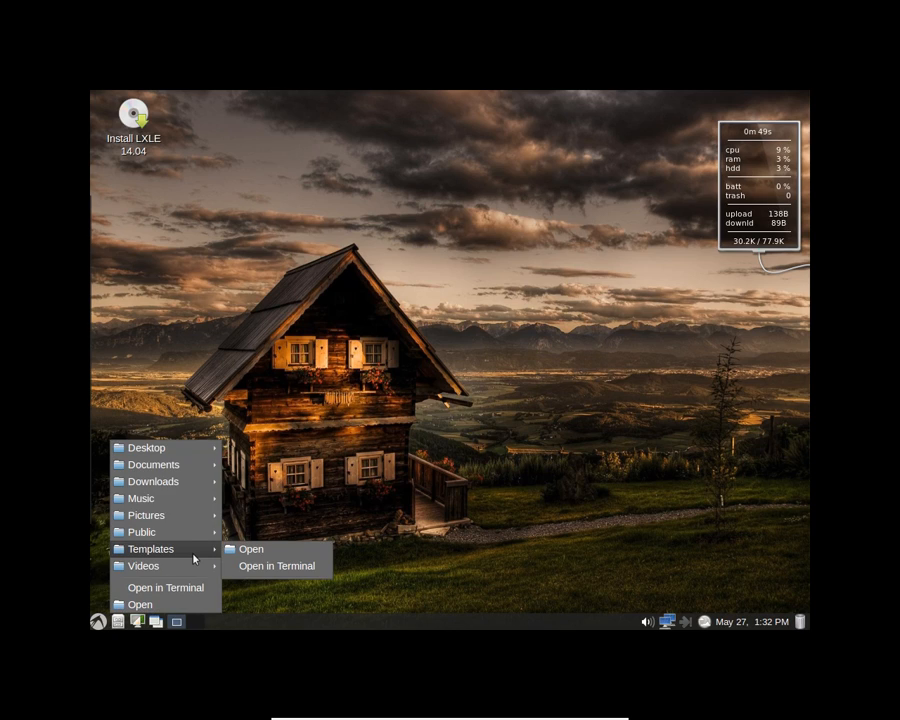
mouse_move(147, 448)
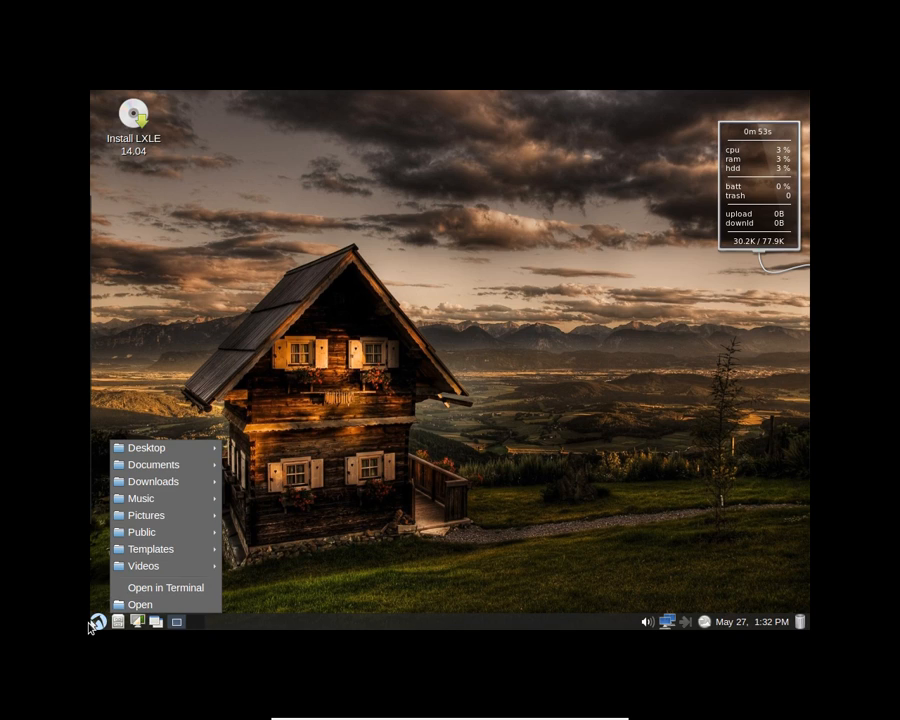
Open the LXLE start menu and show the Accessories submenu
click(97, 623)
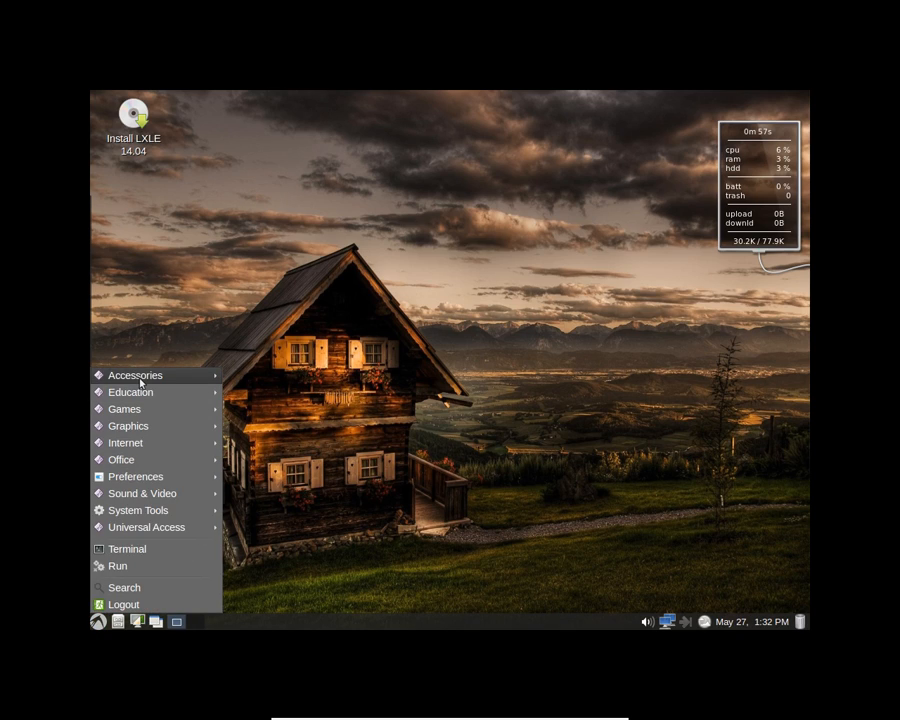
mouse_move(143, 474)
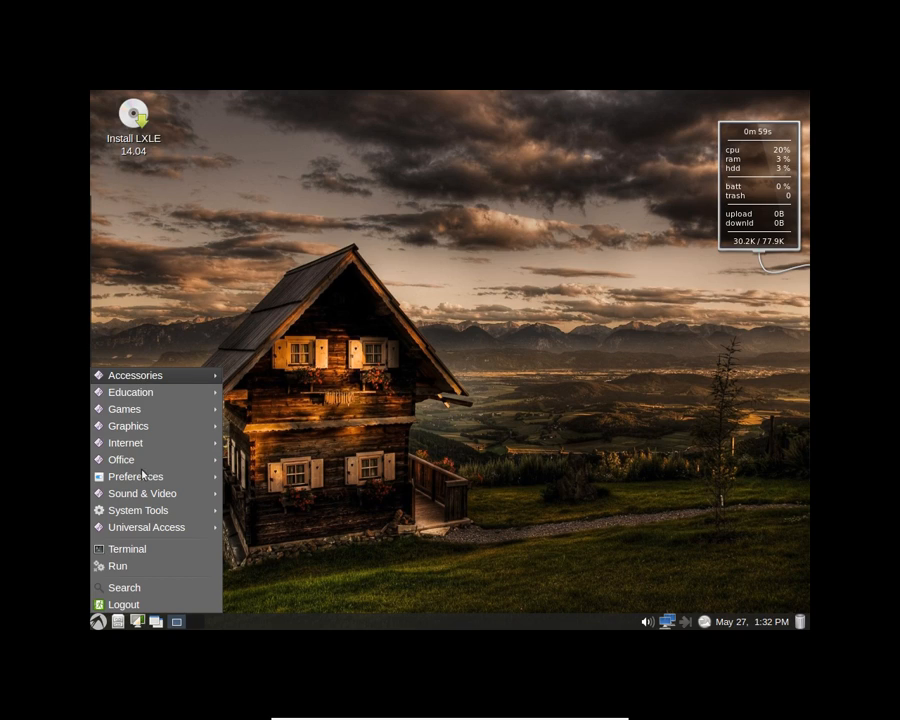
mouse_move(193, 444)
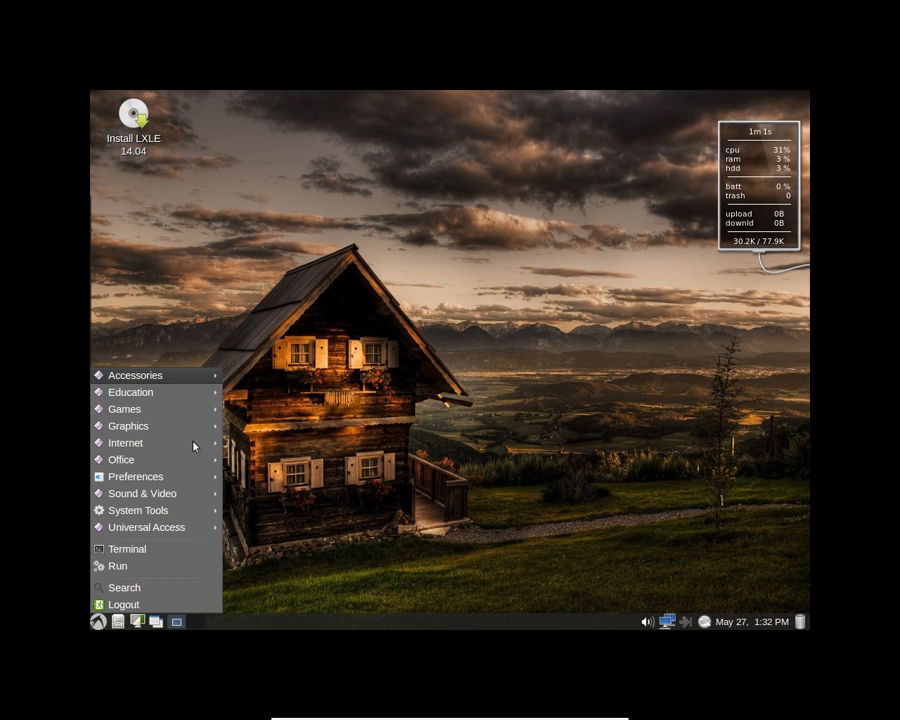
mouse_move(160, 374)
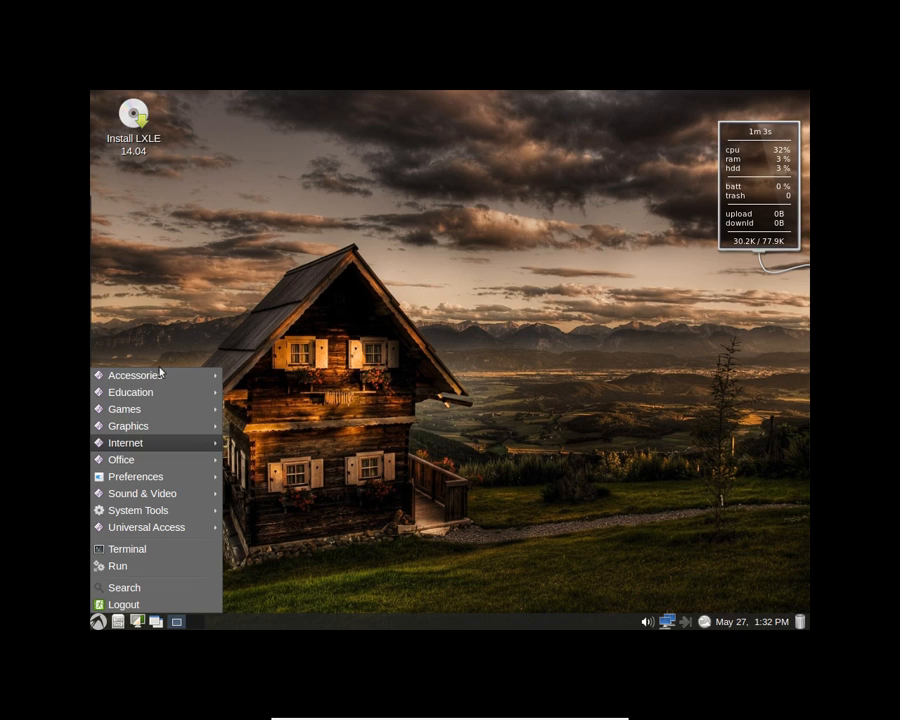
click(134, 374)
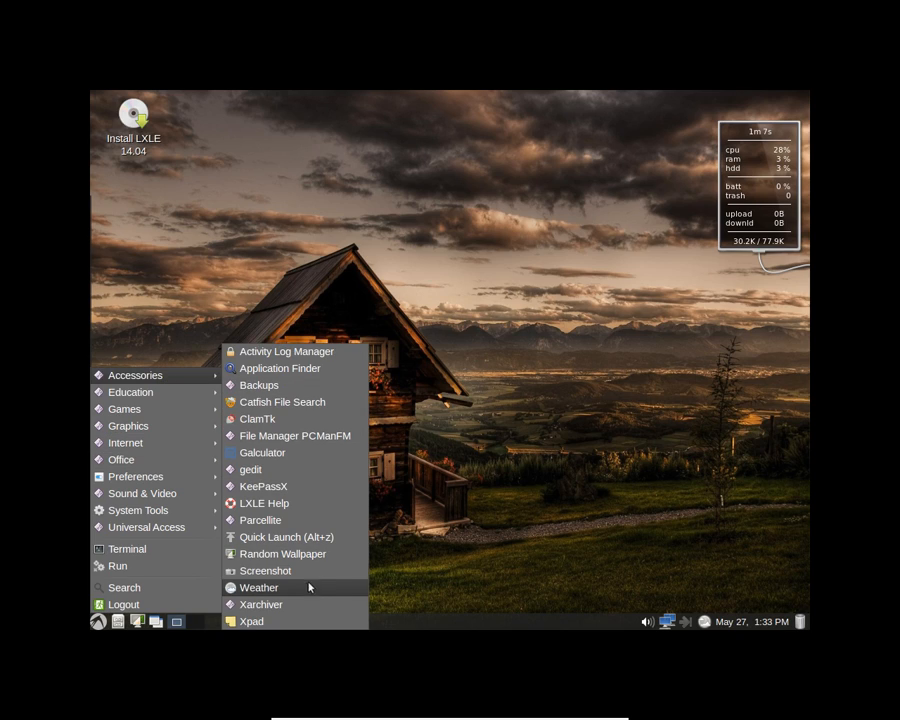
mouse_move(200, 378)
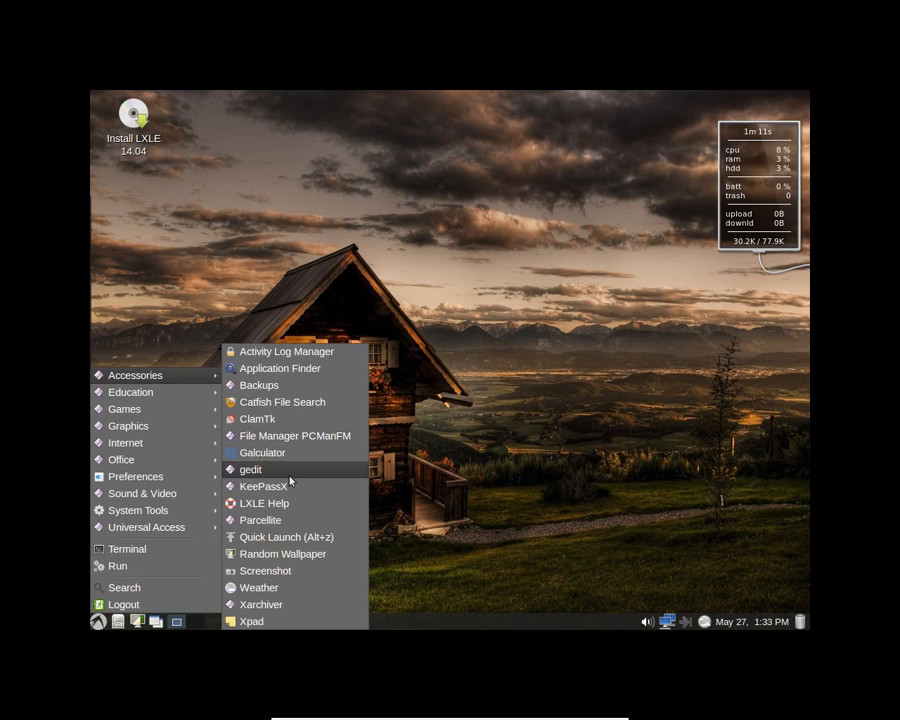
mouse_move(272, 469)
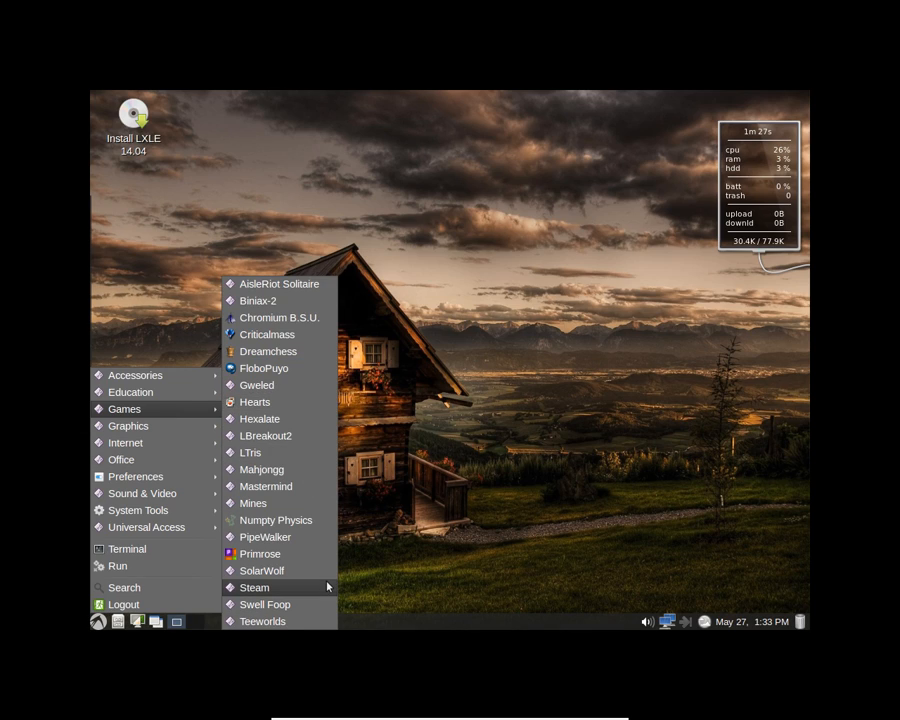
mouse_move(254, 587)
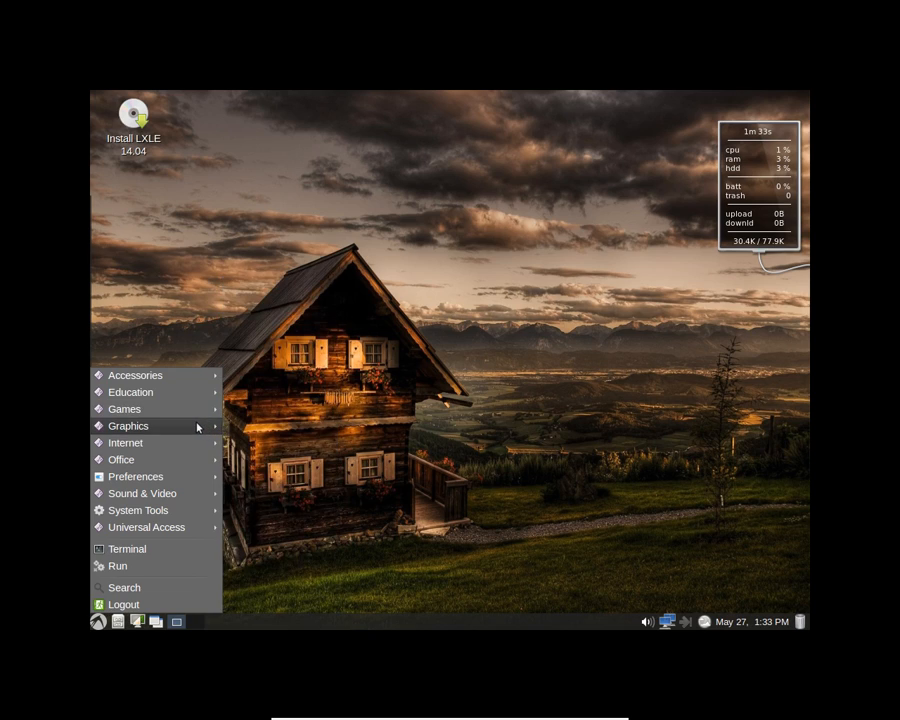
click(128, 425)
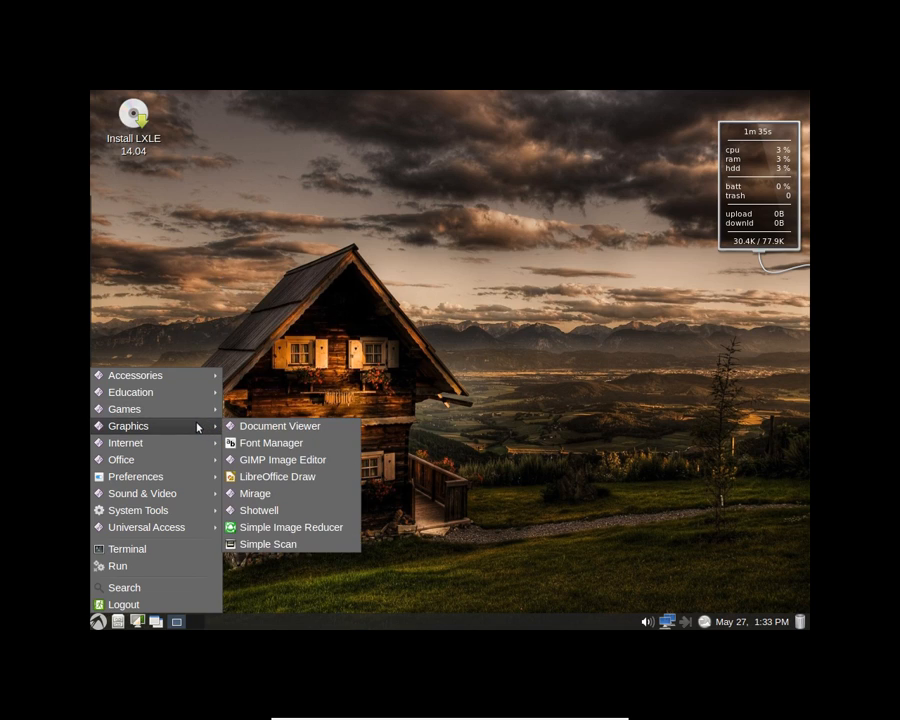
mouse_move(283, 459)
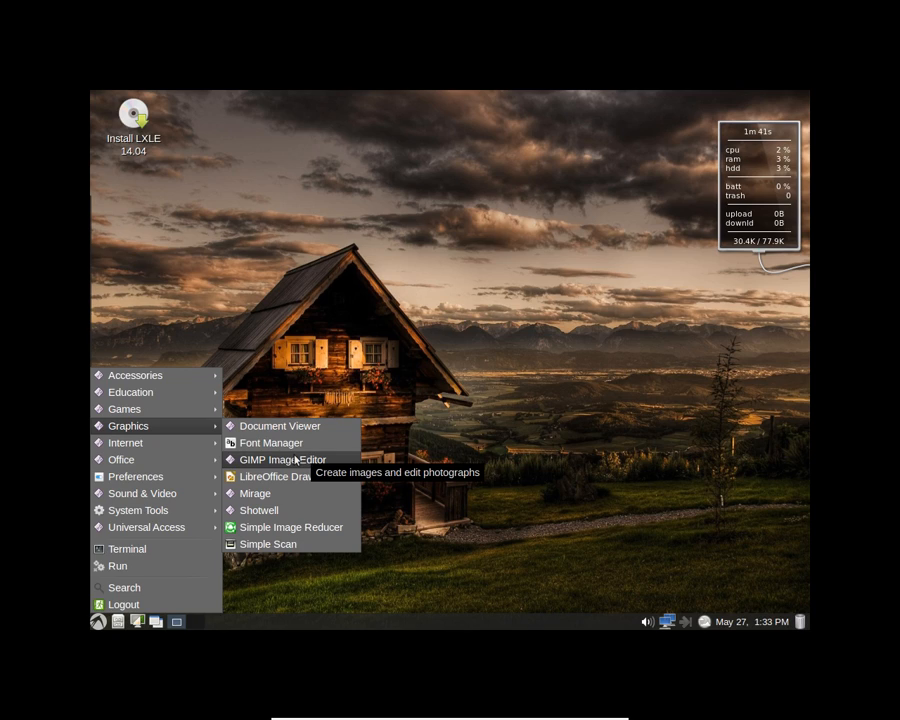
mouse_move(200, 448)
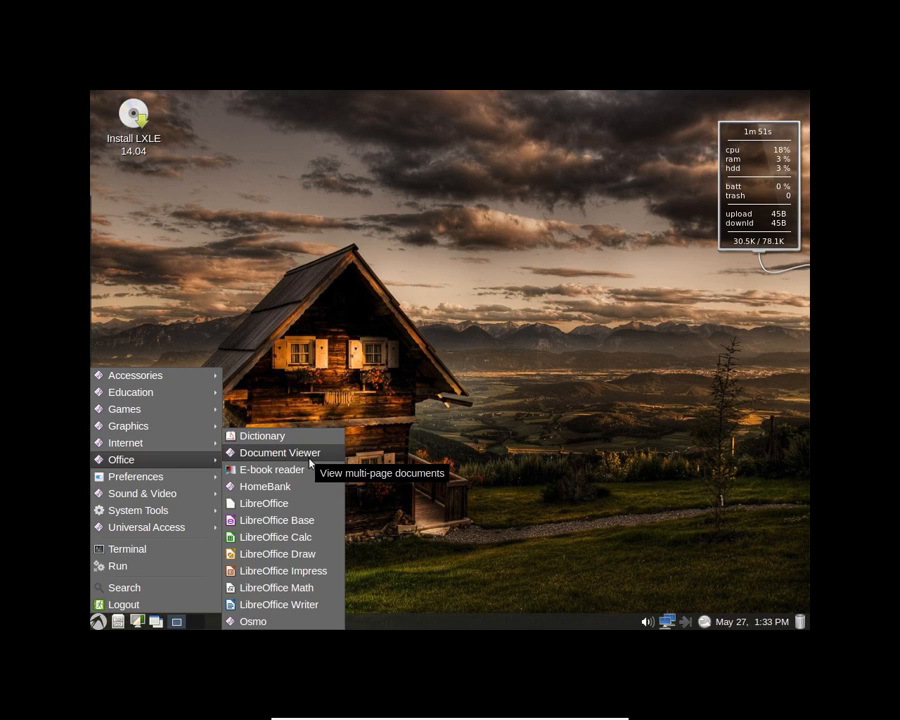
mouse_move(277, 520)
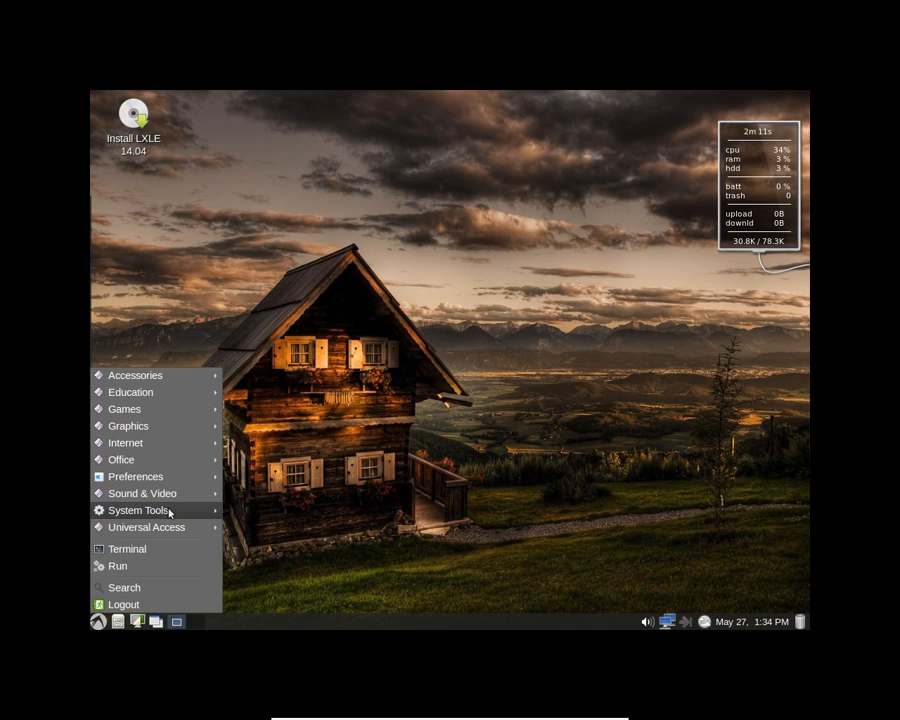
mouse_move(202, 532)
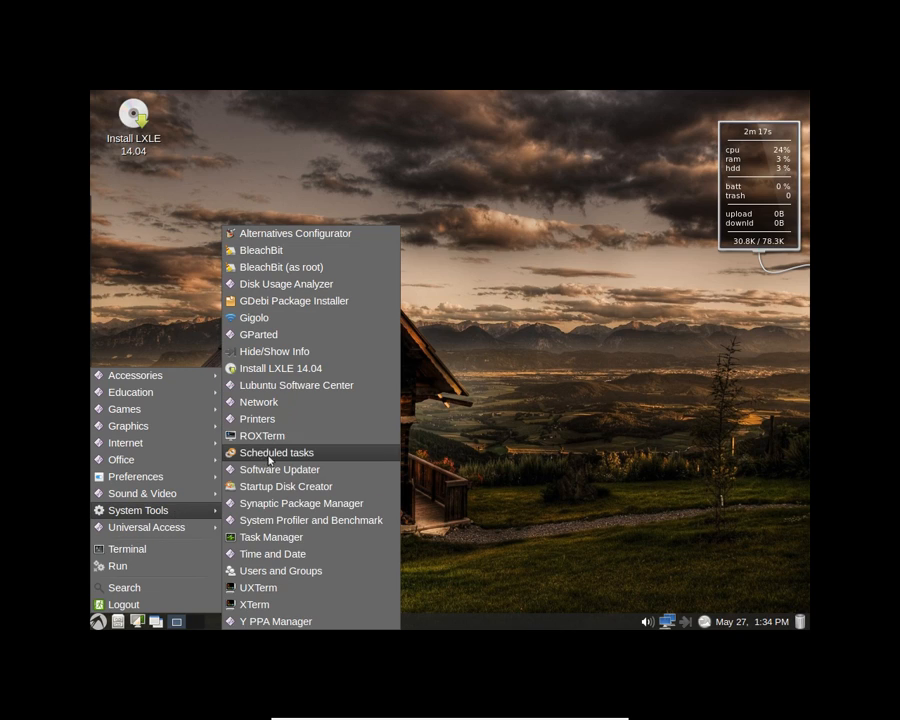
mouse_move(298, 426)
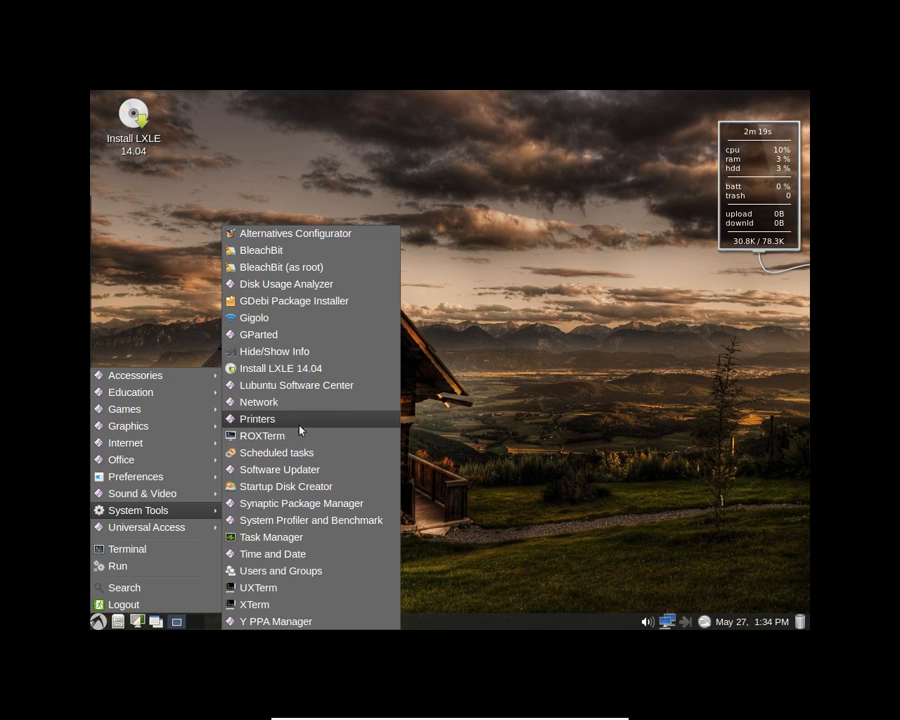
mouse_move(295, 351)
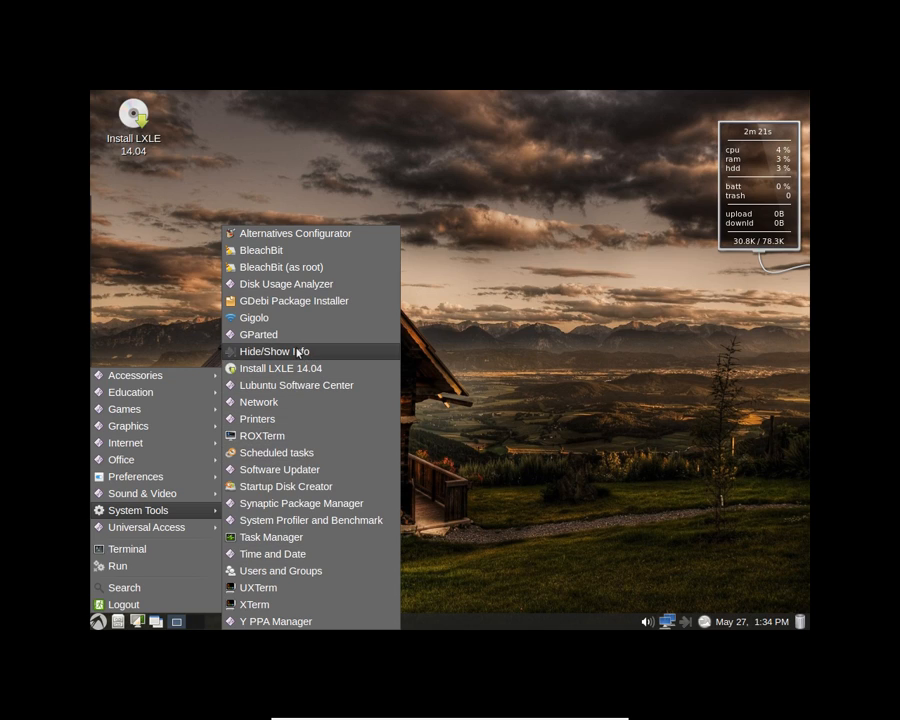
mouse_move(259, 334)
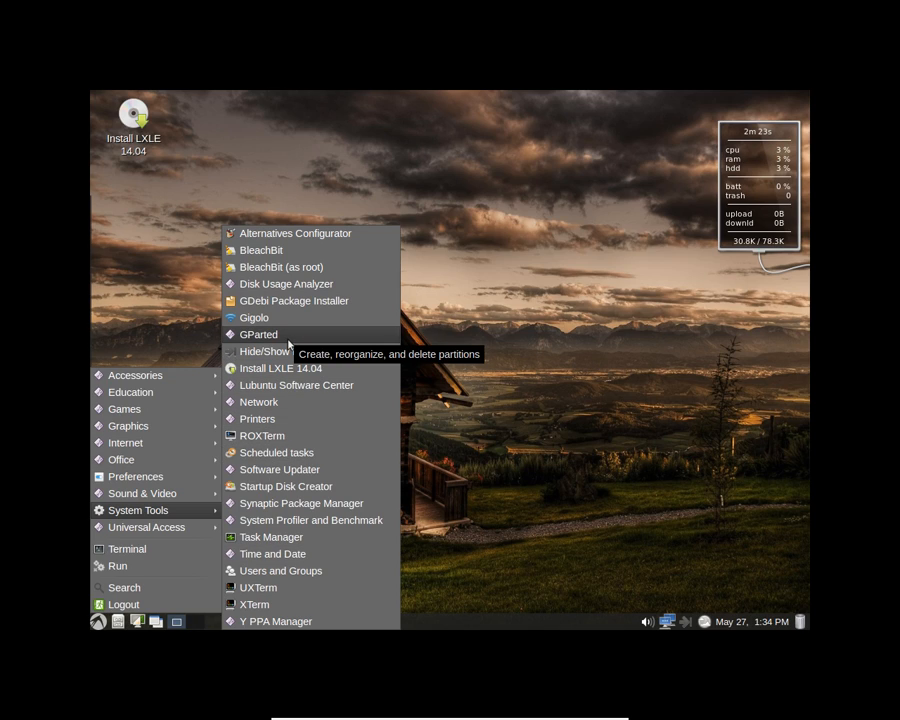
mouse_move(281, 266)
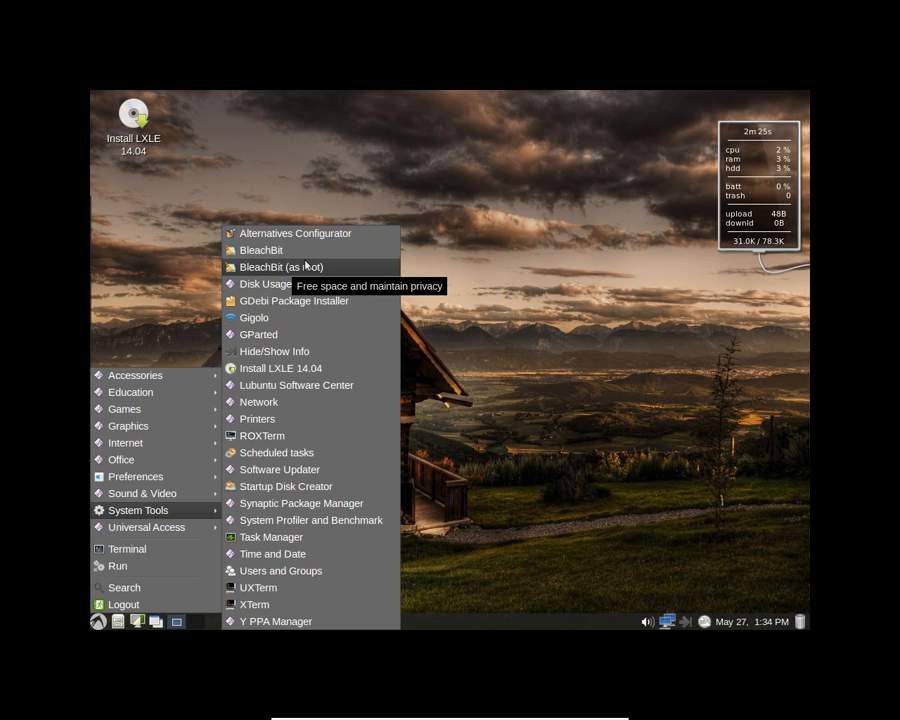
mouse_move(285, 486)
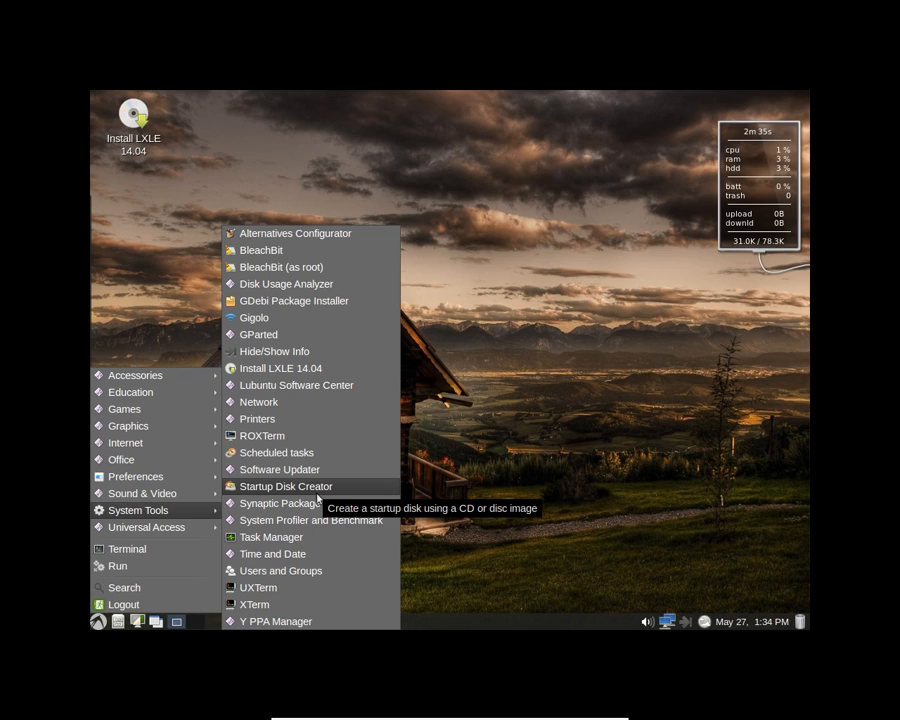
mouse_move(279, 469)
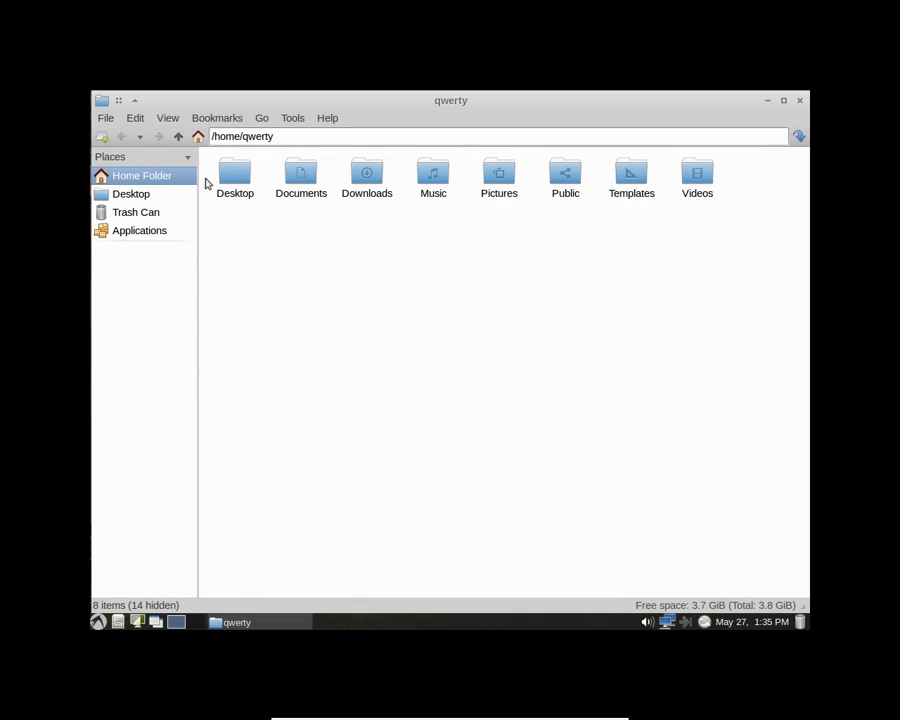
mouse_move(243, 223)
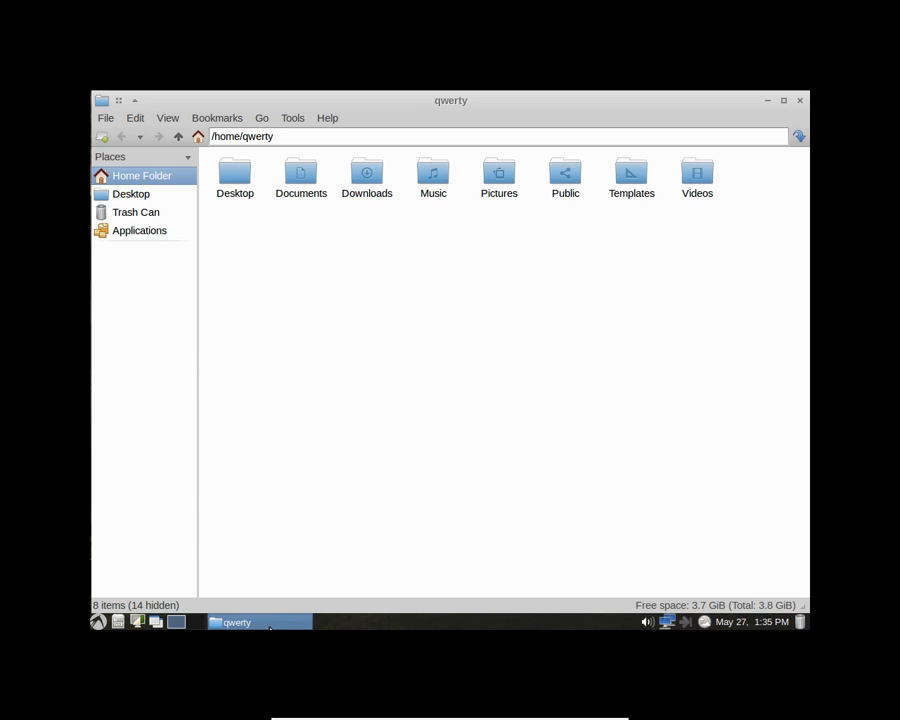
Close the qwerty home-folder file manager from its taskbar entry
right_click(237, 622)
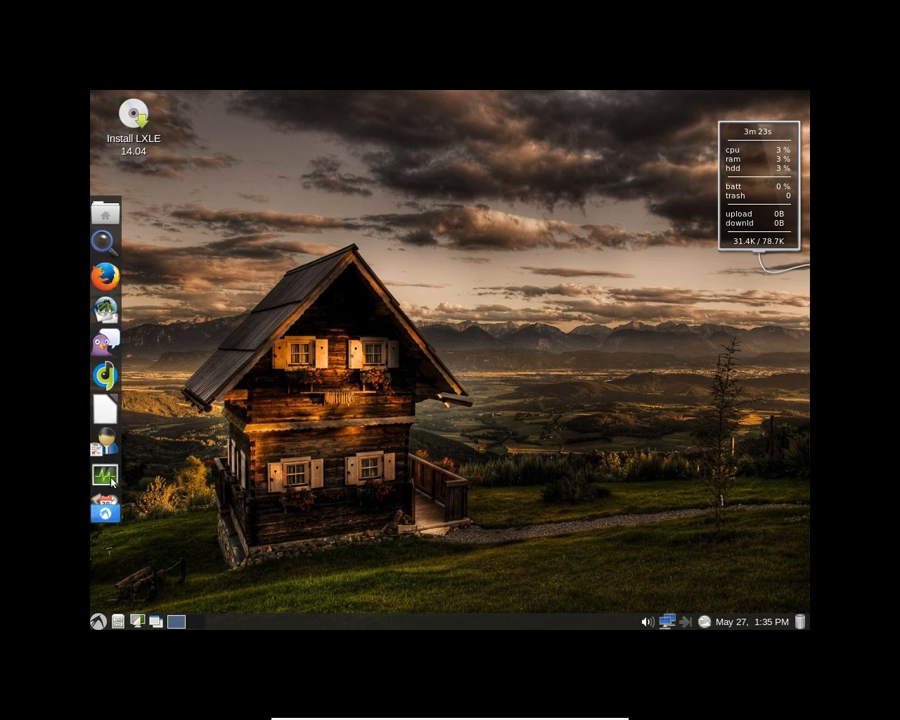
mouse_move(104, 511)
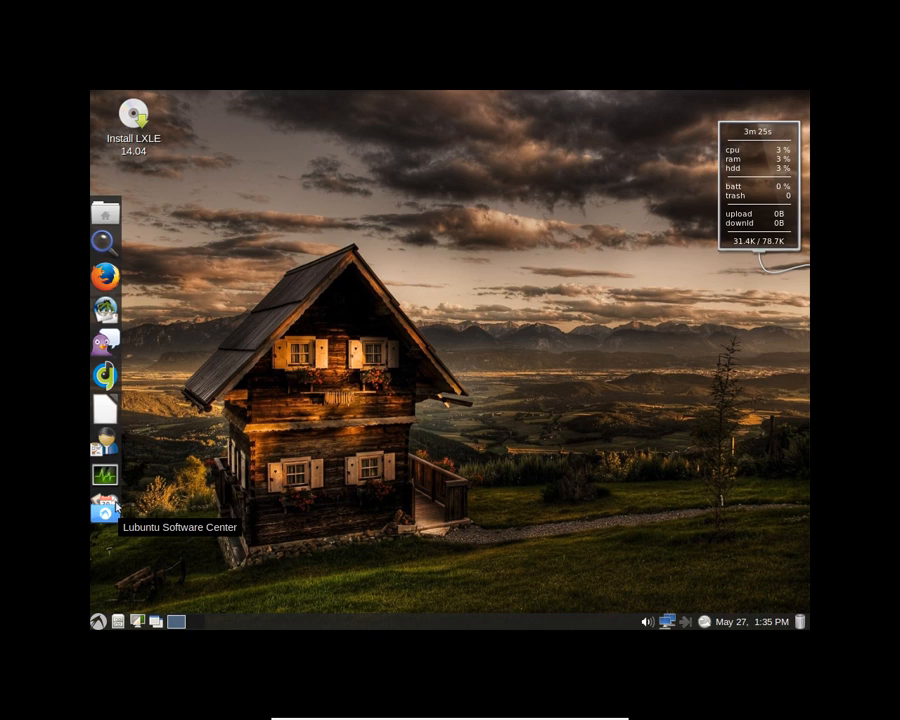
mouse_move(113, 507)
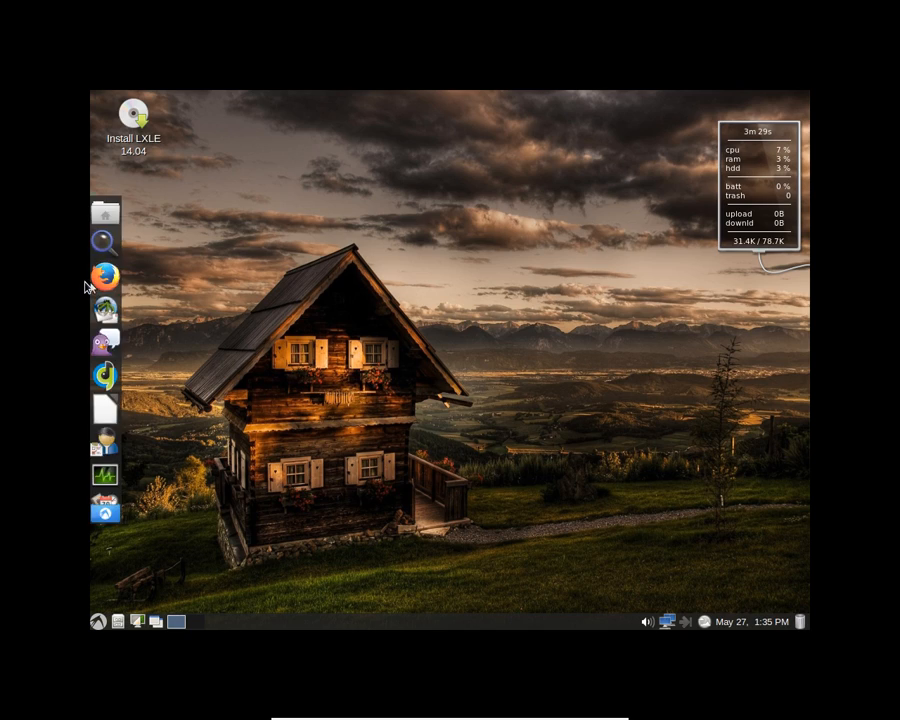
mouse_move(104, 275)
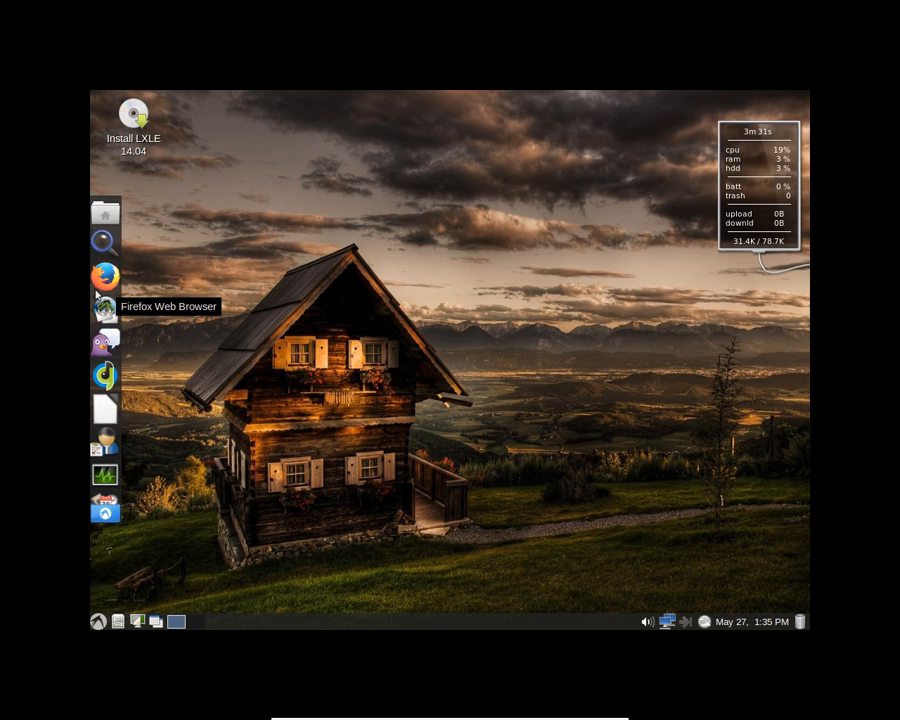
mouse_move(104, 307)
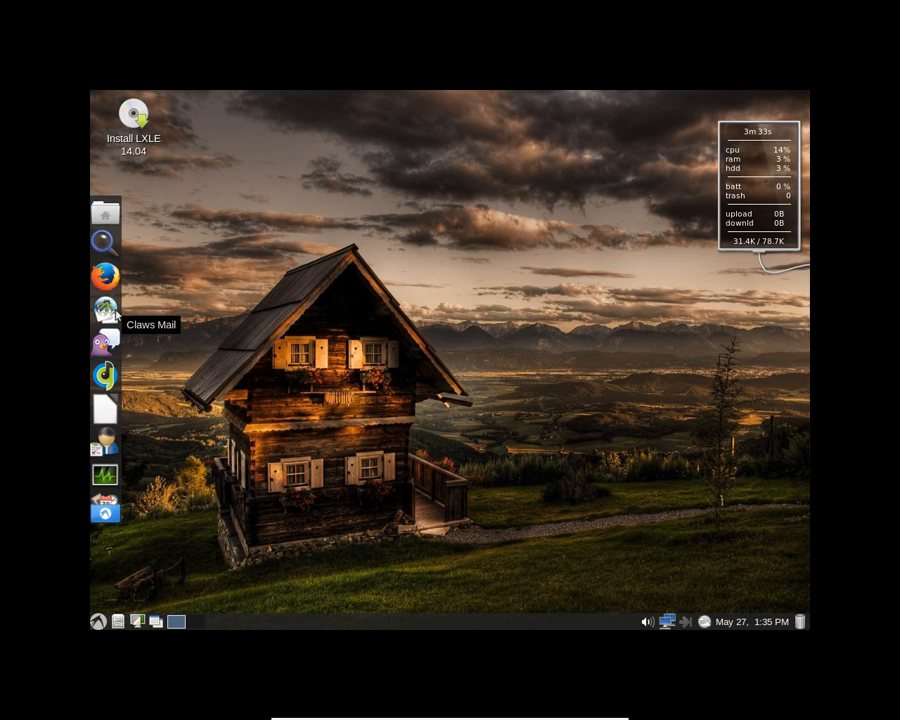
mouse_move(104, 345)
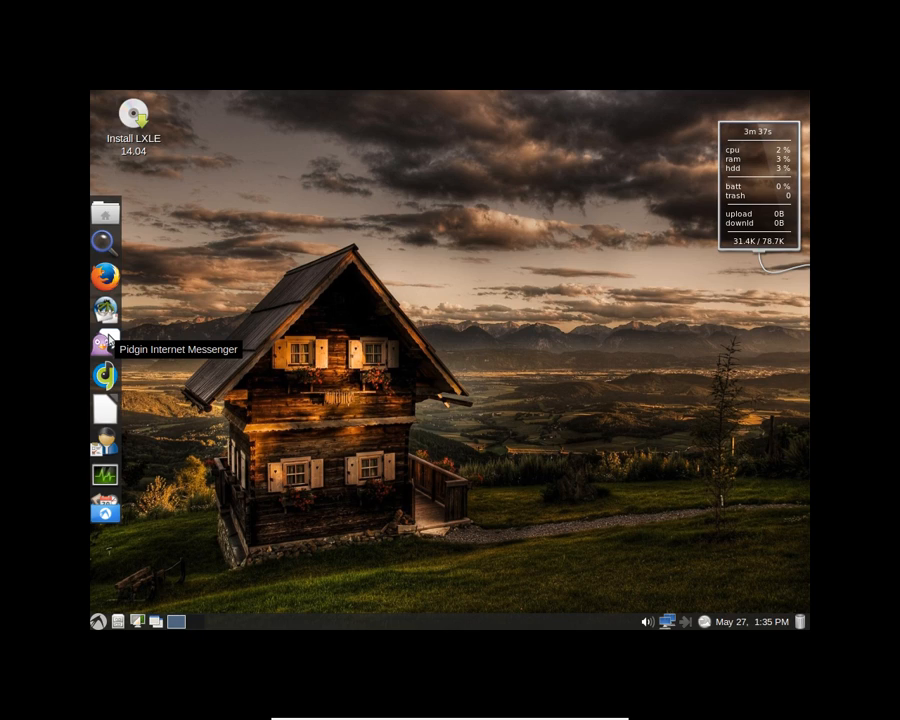
mouse_move(104, 377)
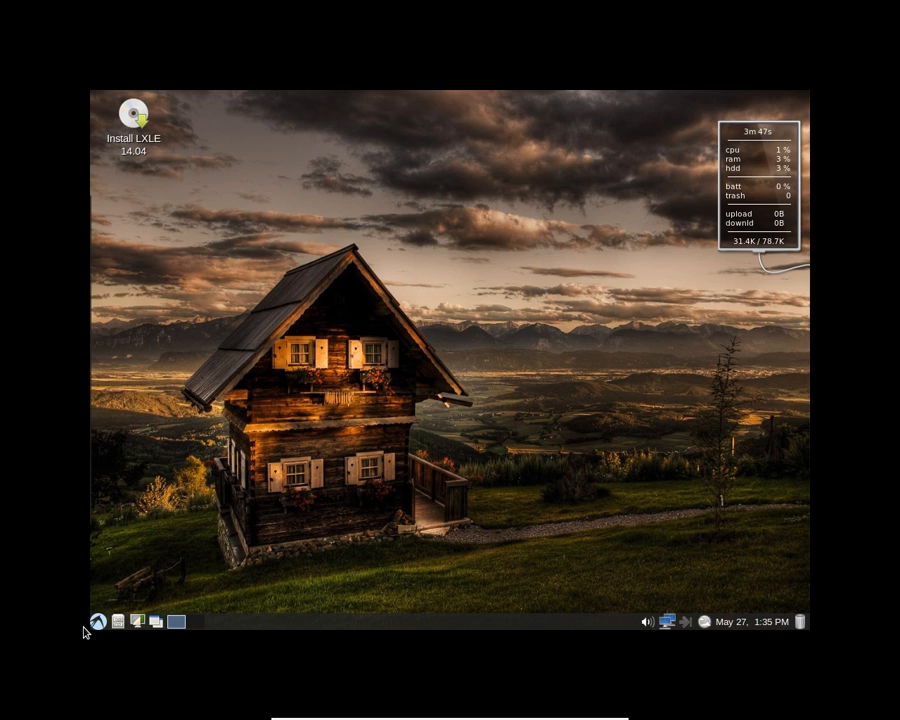
click(96, 622)
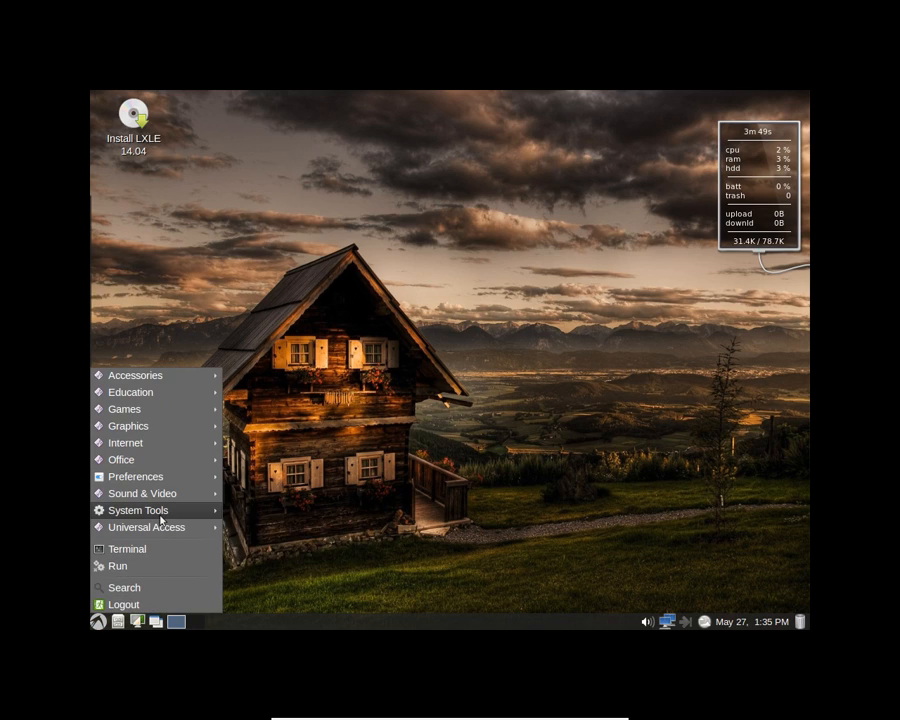
click(138, 510)
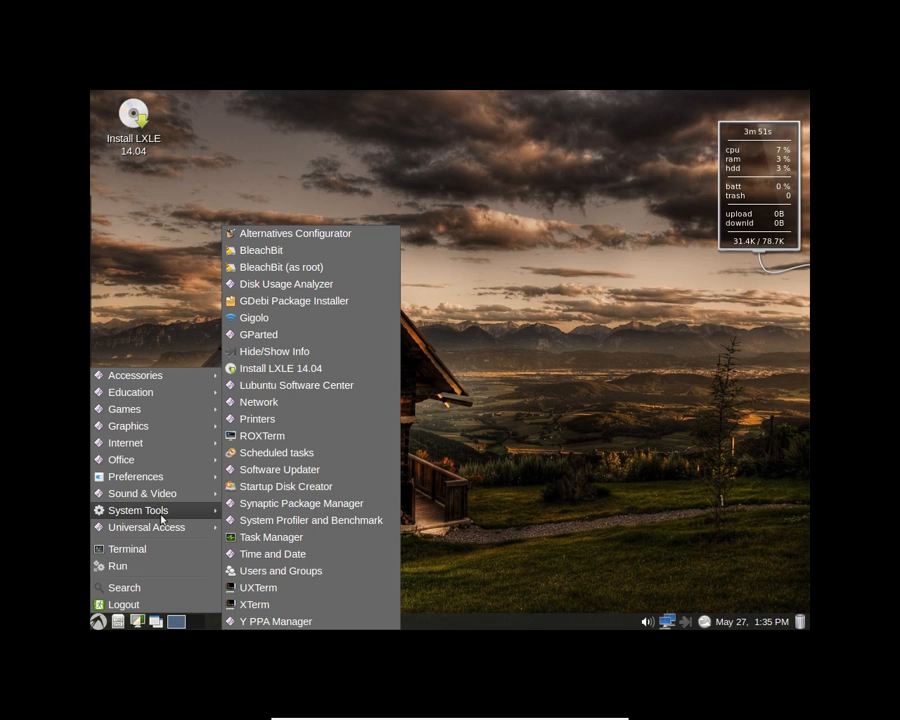
mouse_move(278, 402)
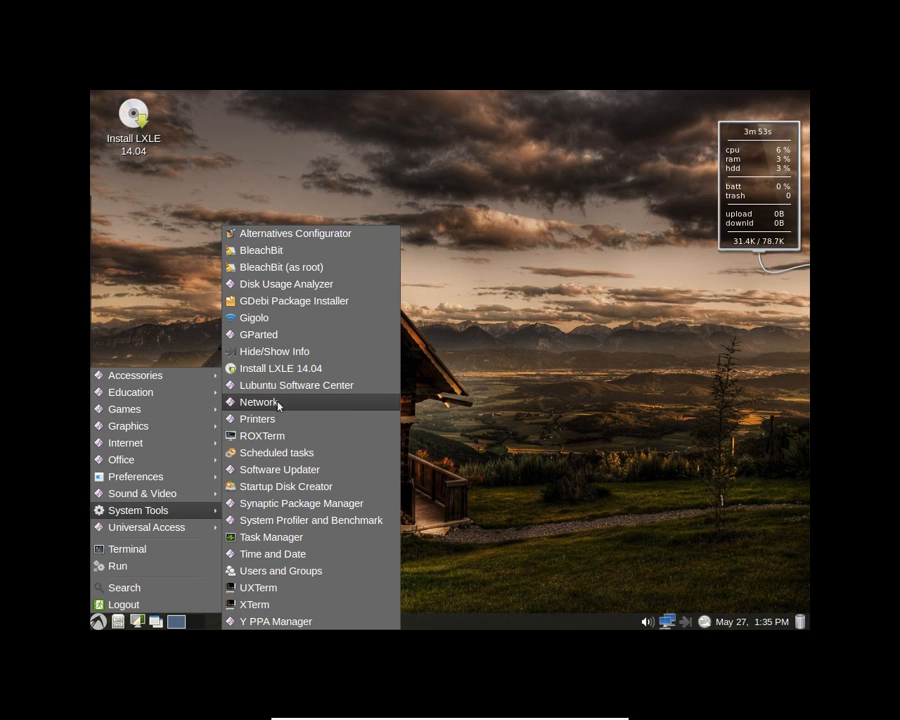
mouse_move(290, 267)
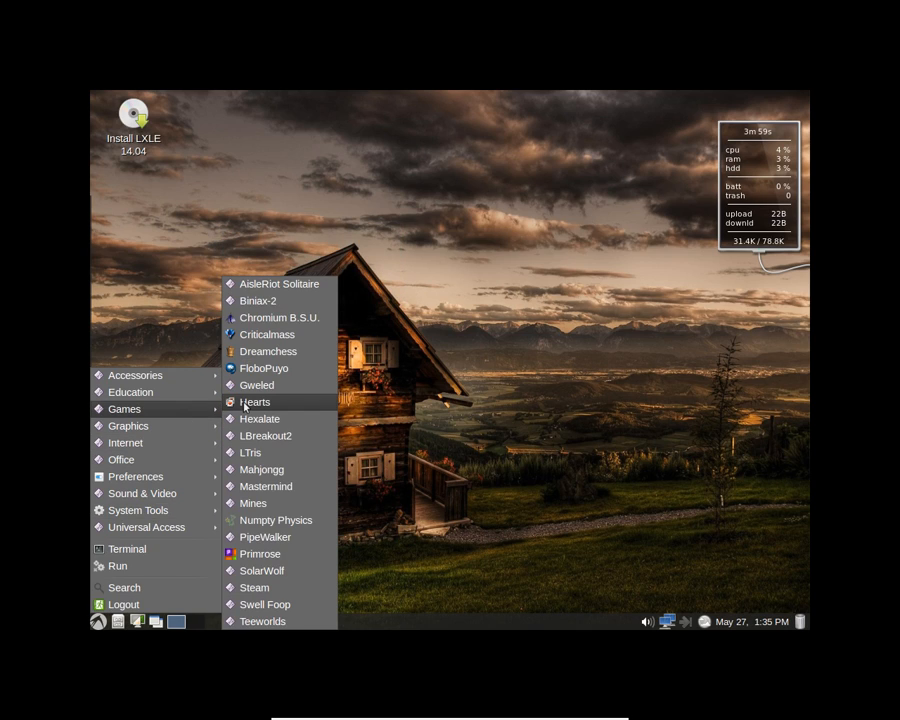
mouse_move(259, 418)
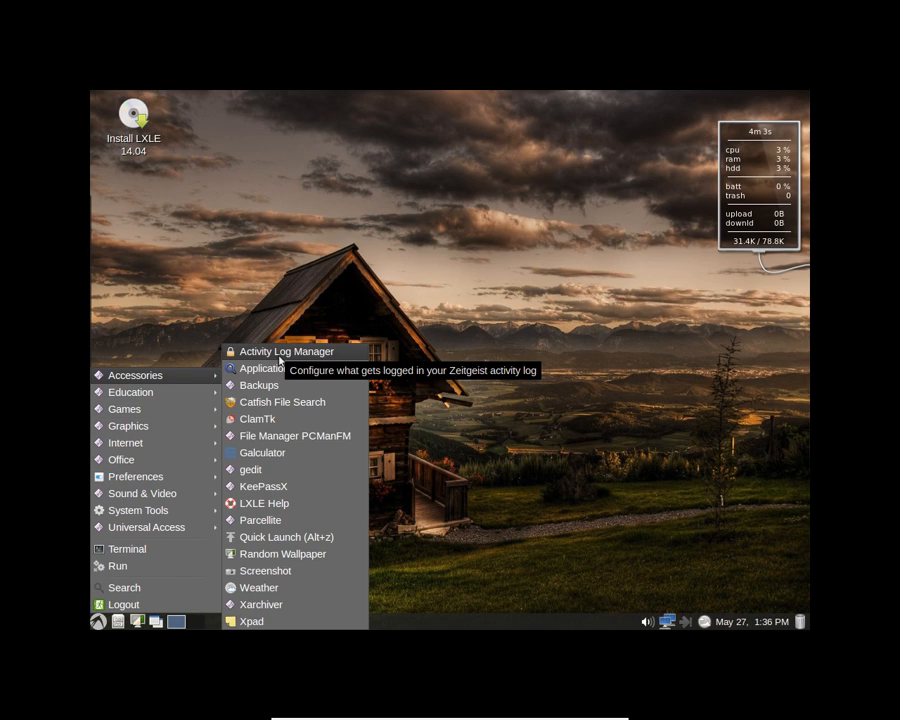
mouse_move(470, 385)
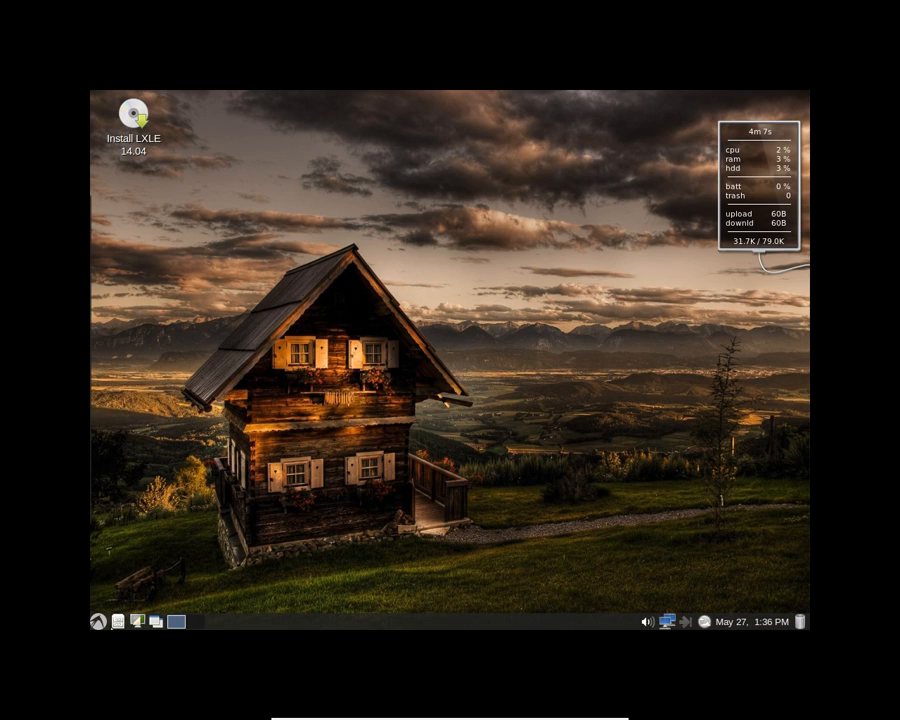
mouse_move(384, 419)
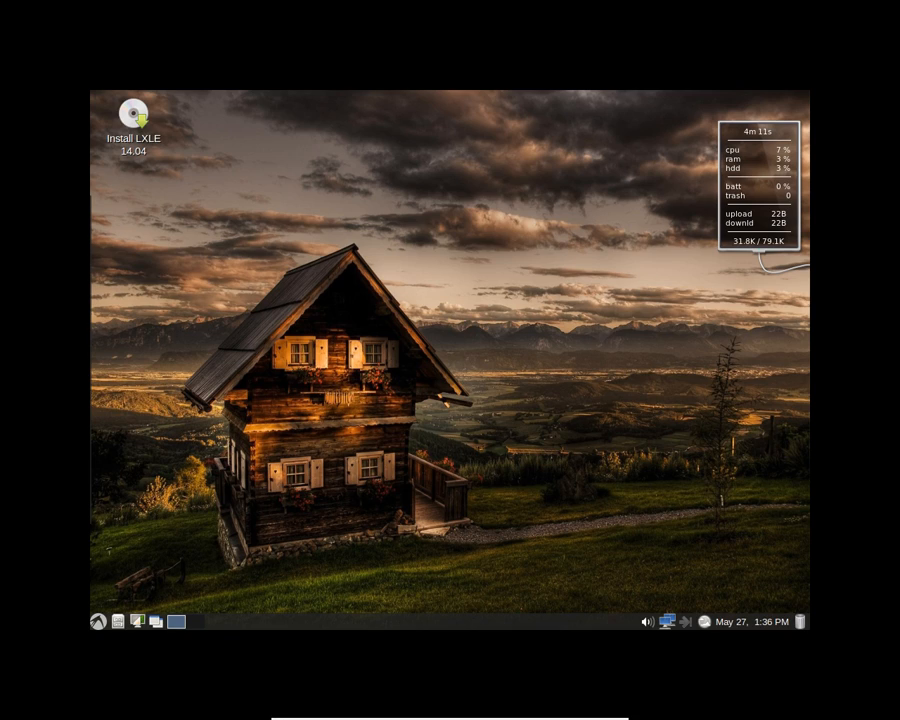
right_click(279, 204)
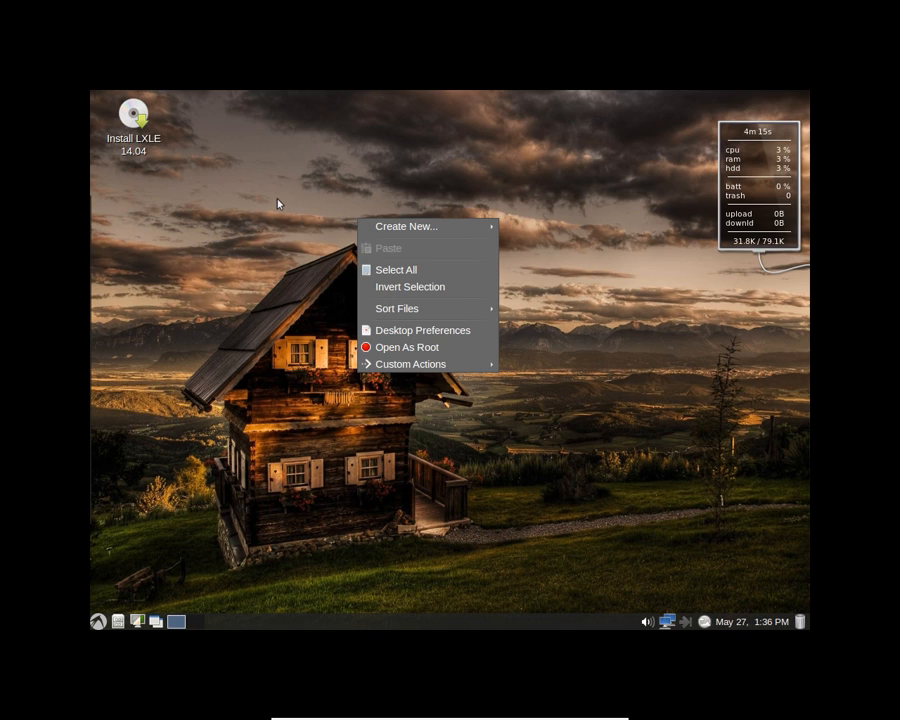
click(279, 203)
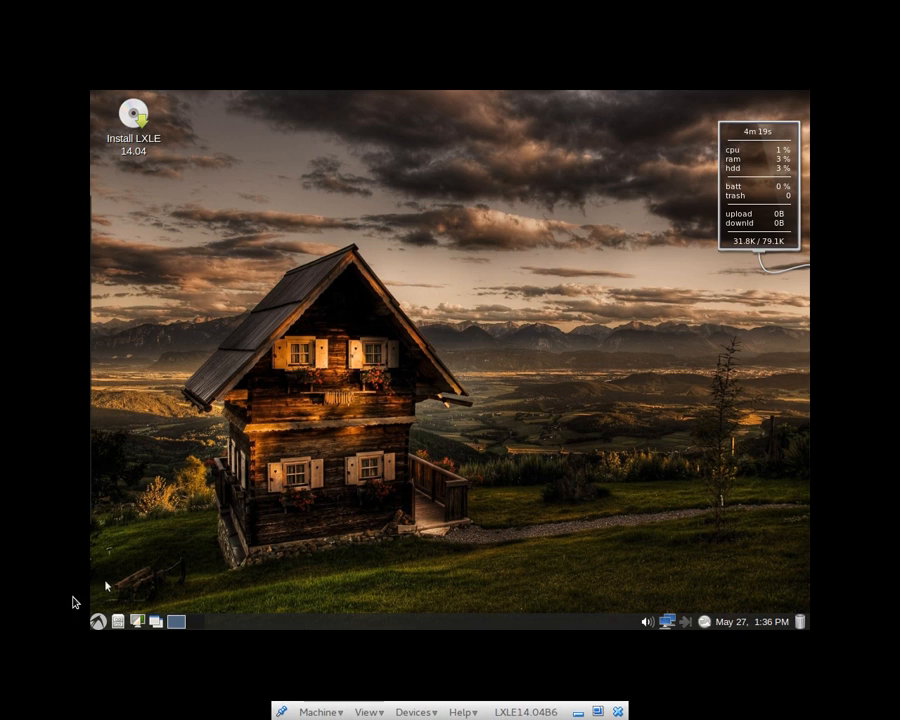
Shut down LXLE through start menu Logout and the Shutdown choice
click(96, 622)
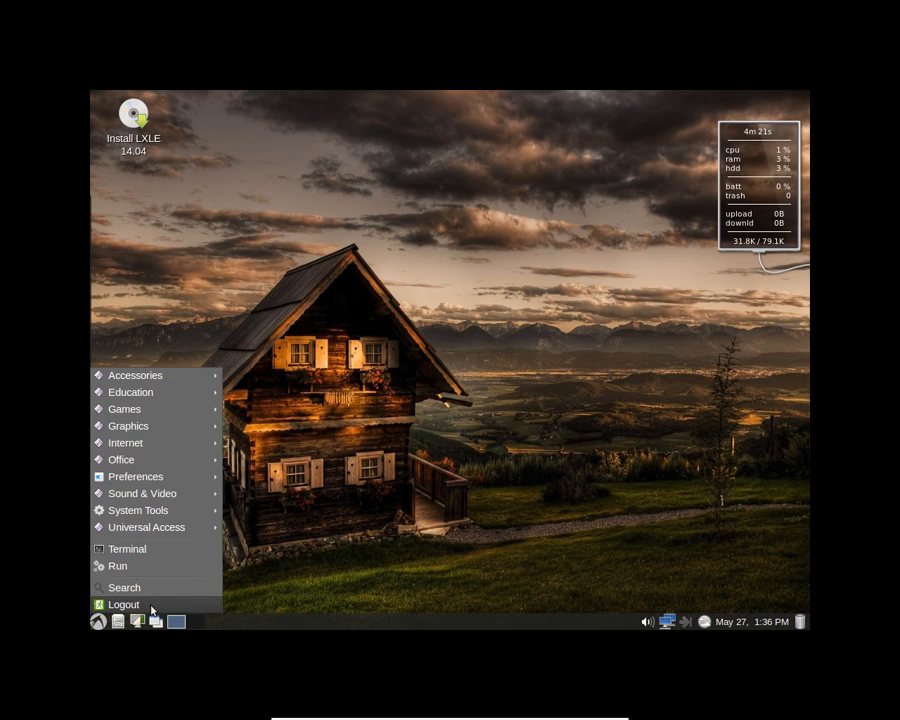
click(124, 604)
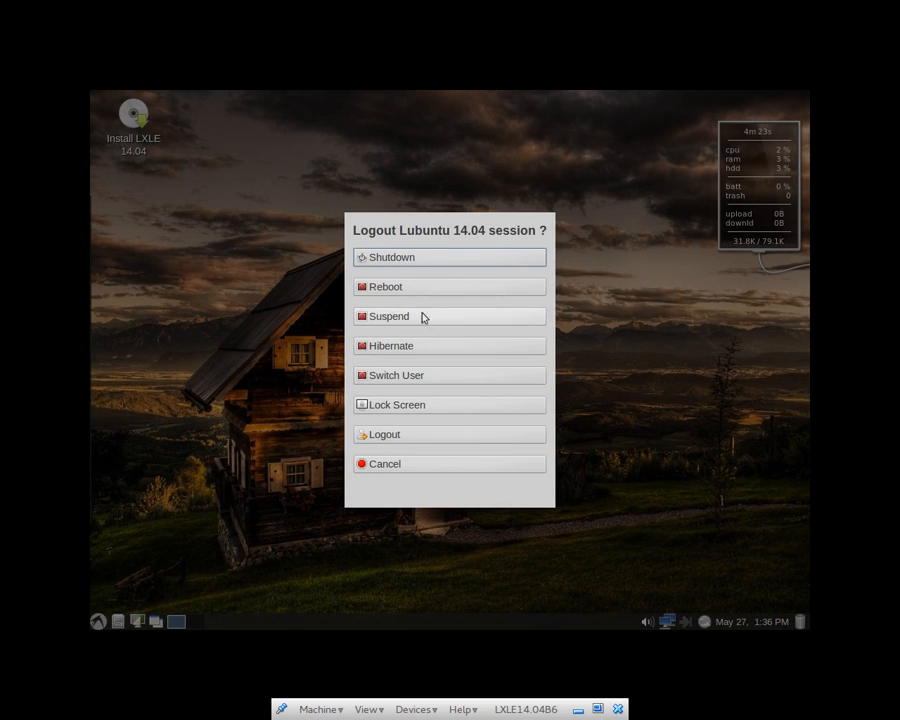
mouse_move(427, 257)
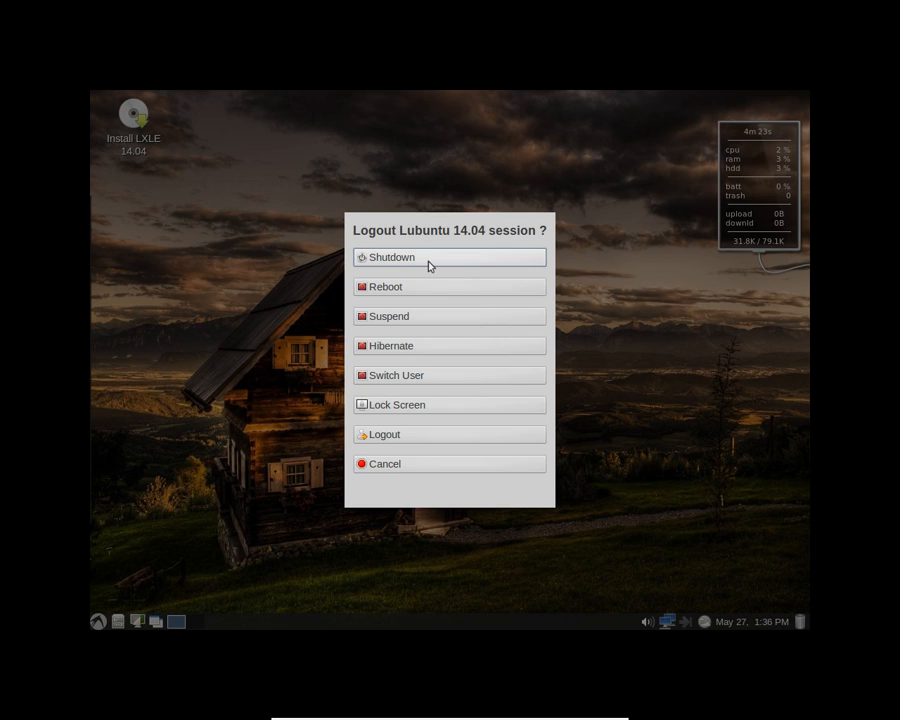
click(385, 463)
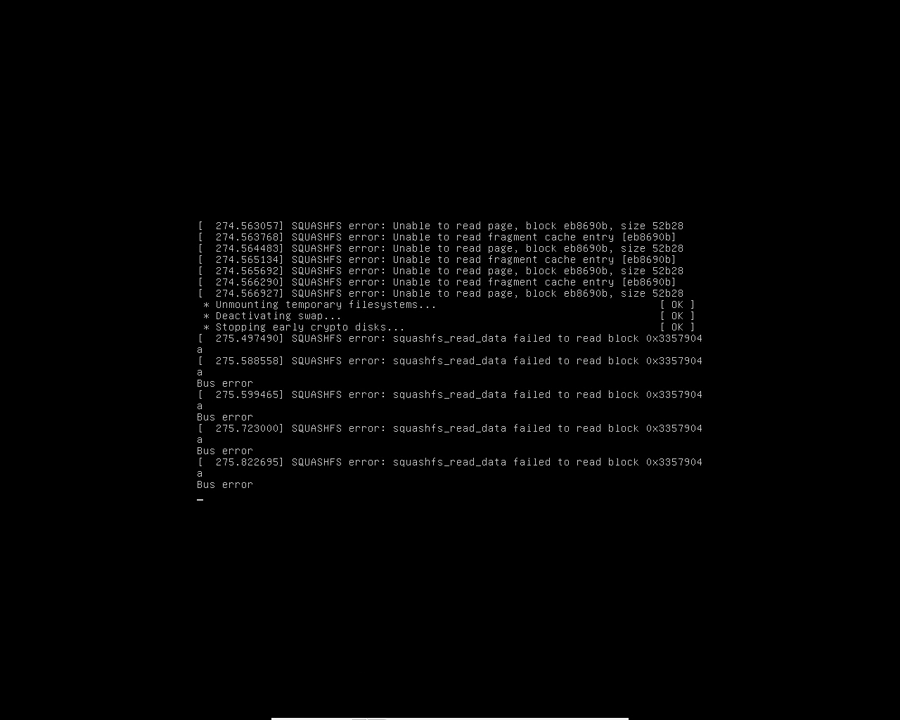
Uncheck Switch to Fullscreen in the mini toolbar's View menu
click(368, 716)
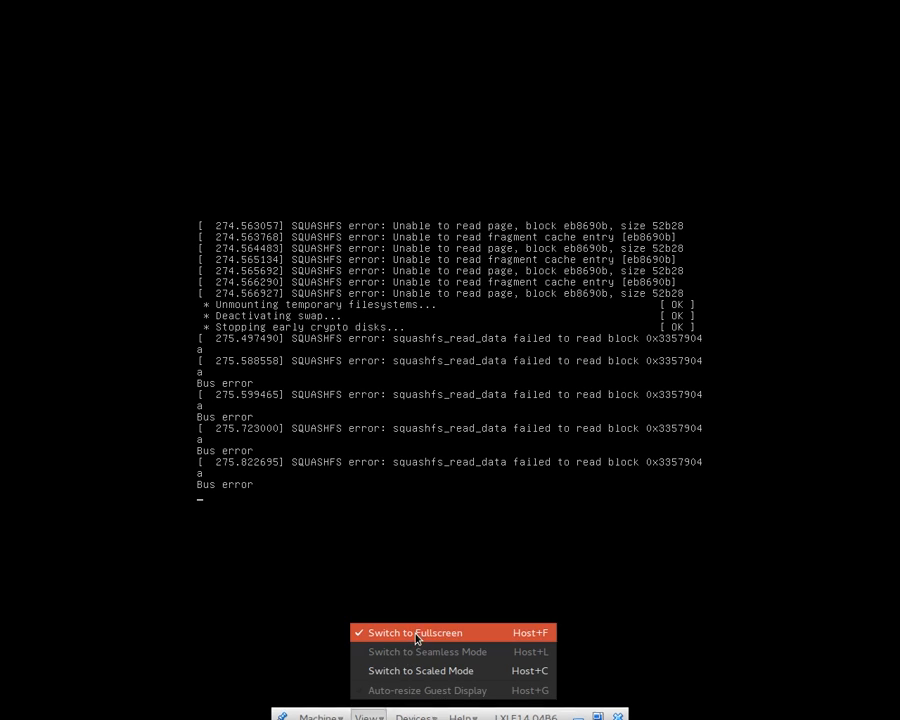
click(414, 632)
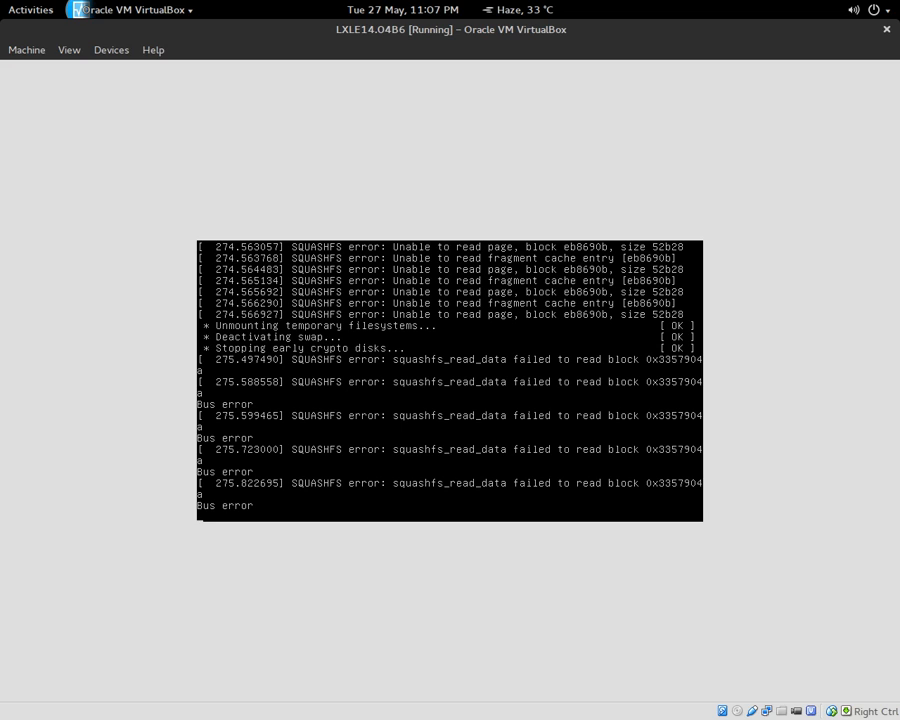
Close the LXLE VM window, choosing Power off the machine
click(30, 9)
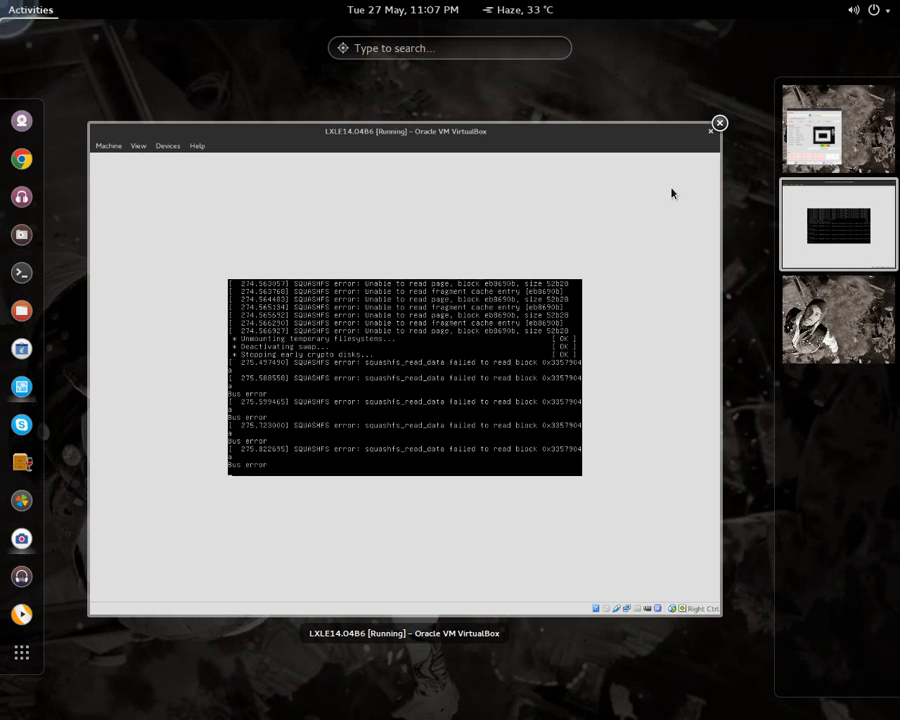
click(718, 123)
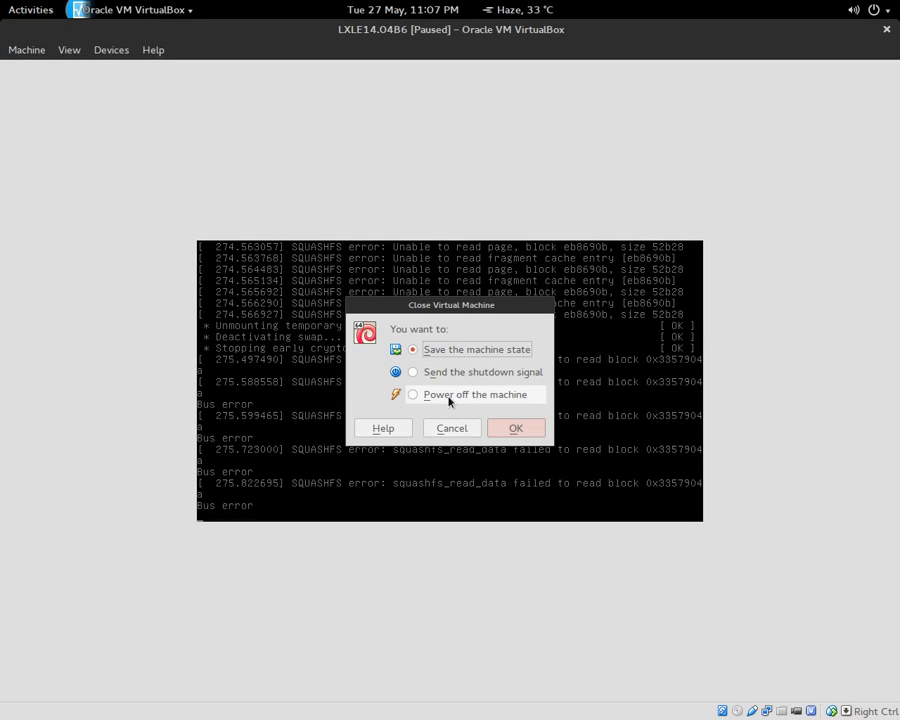
click(515, 428)
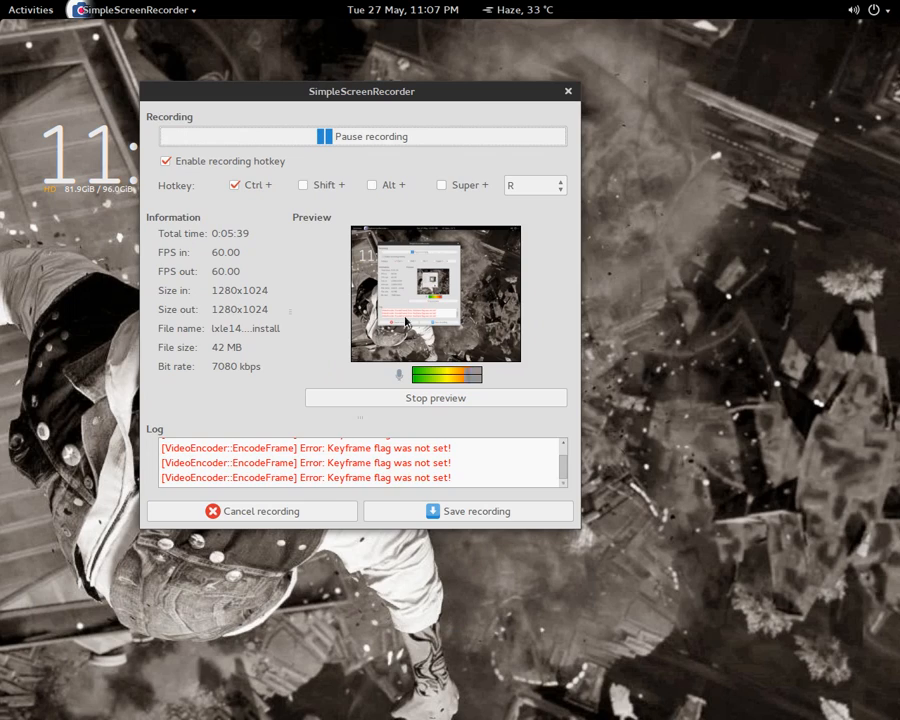
mouse_move(632, 490)
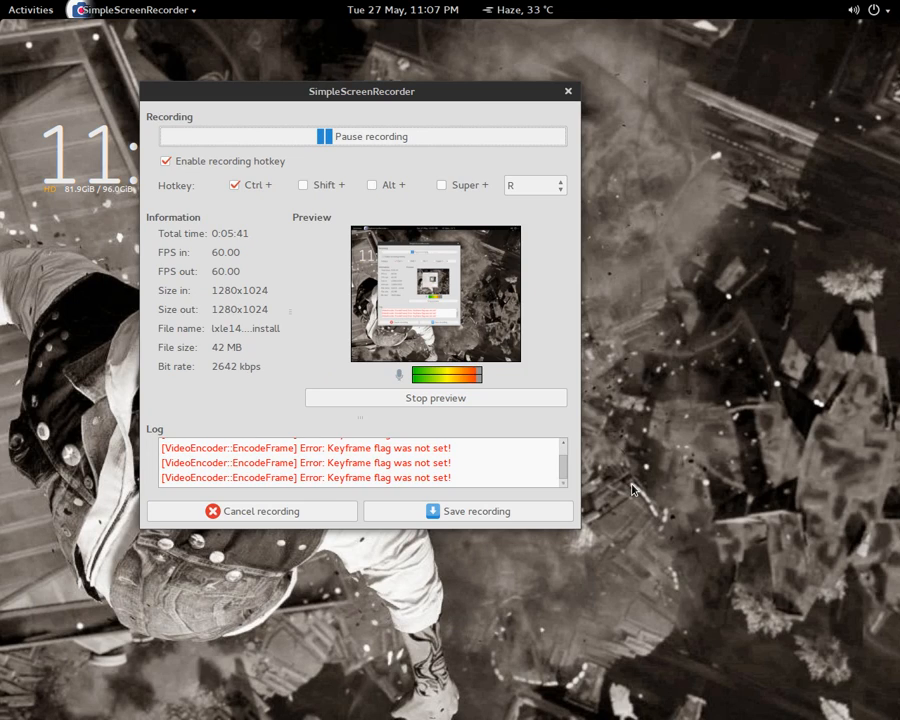